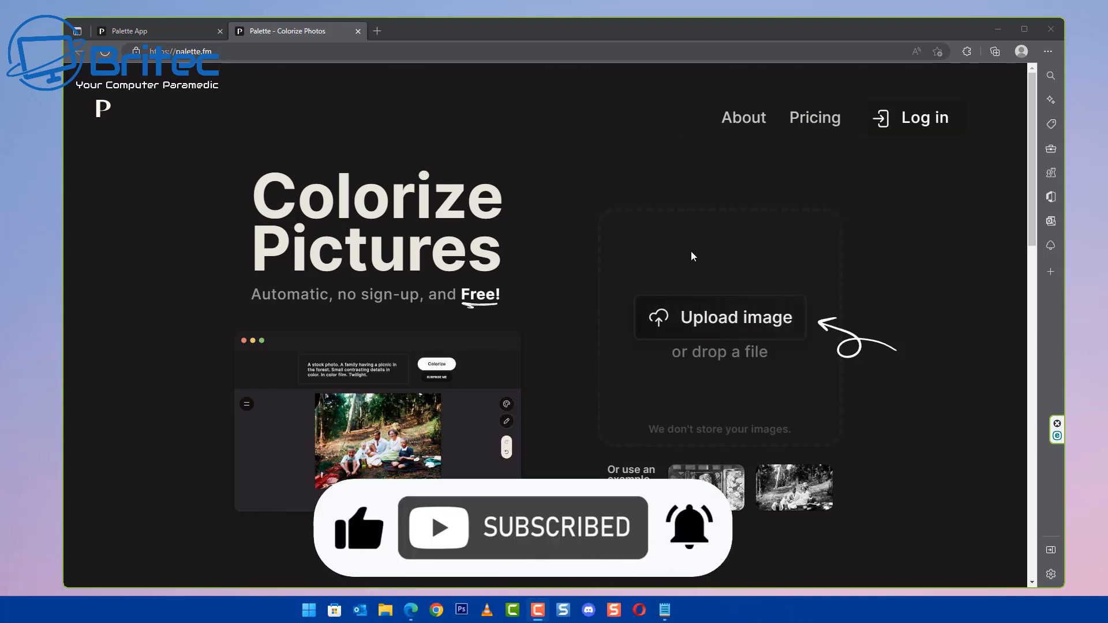
mouse_move(730, 331)
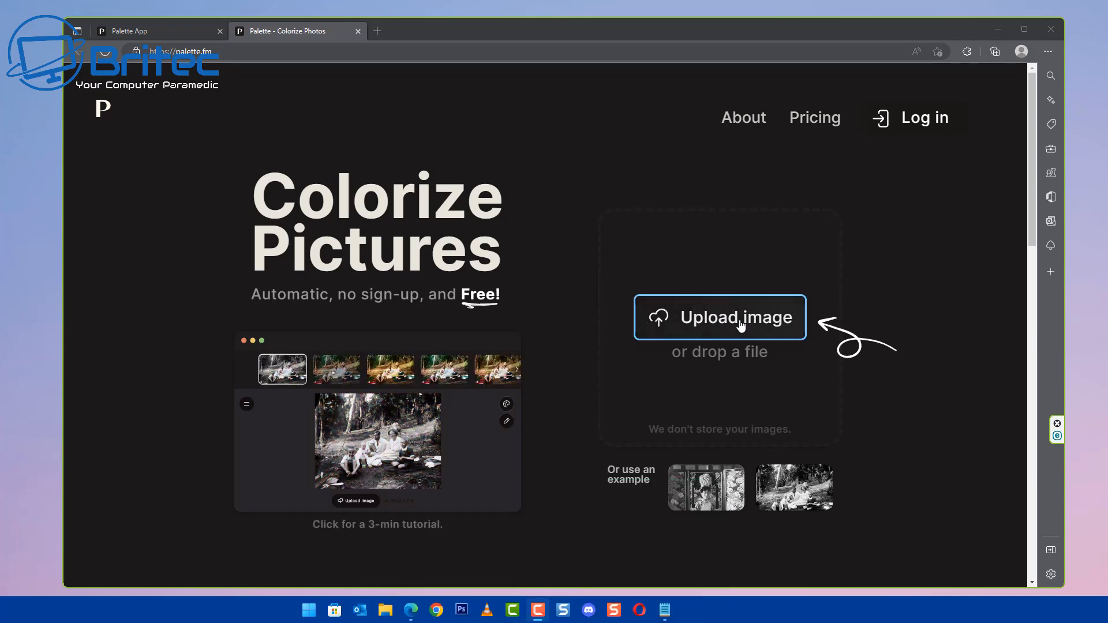
- Browse to the Downloads images folder and show files as large icons
click(718, 318)
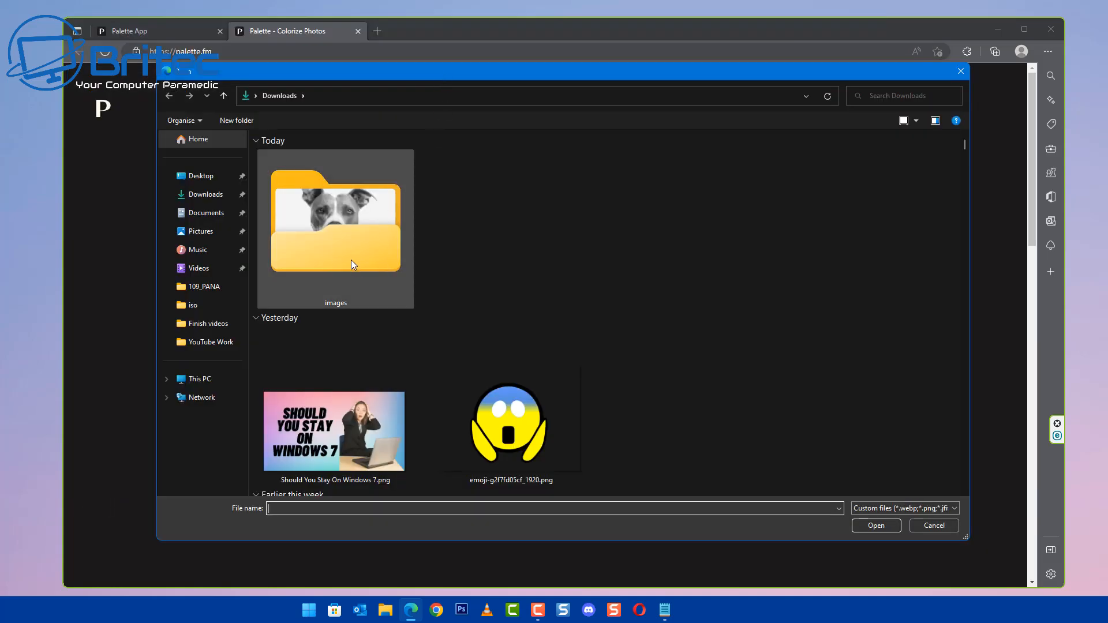
double_click(334, 219)
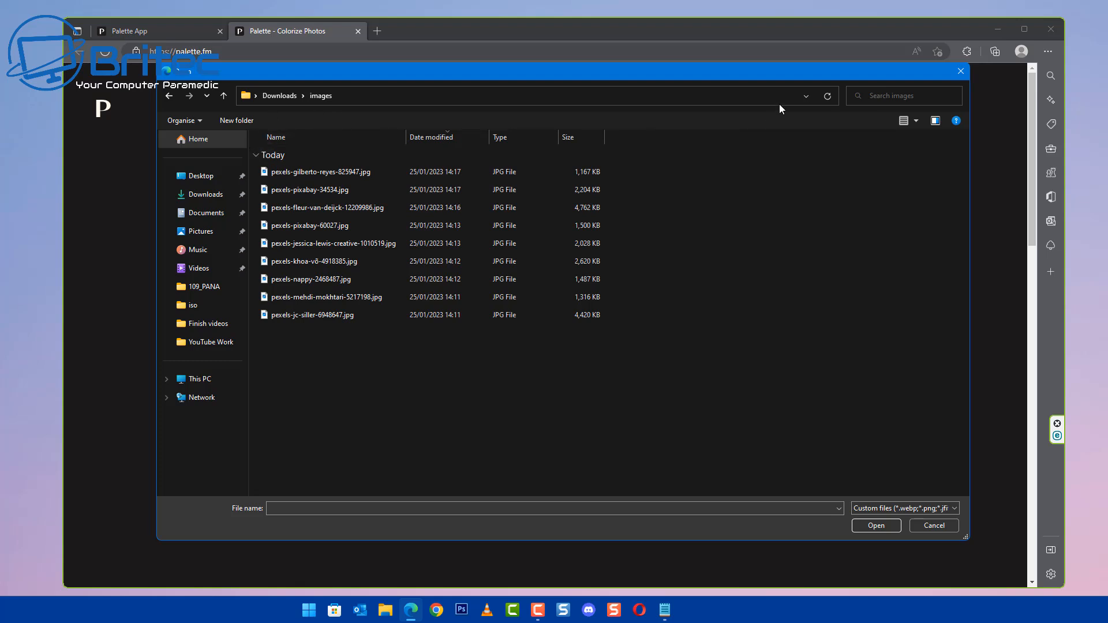
click(908, 120)
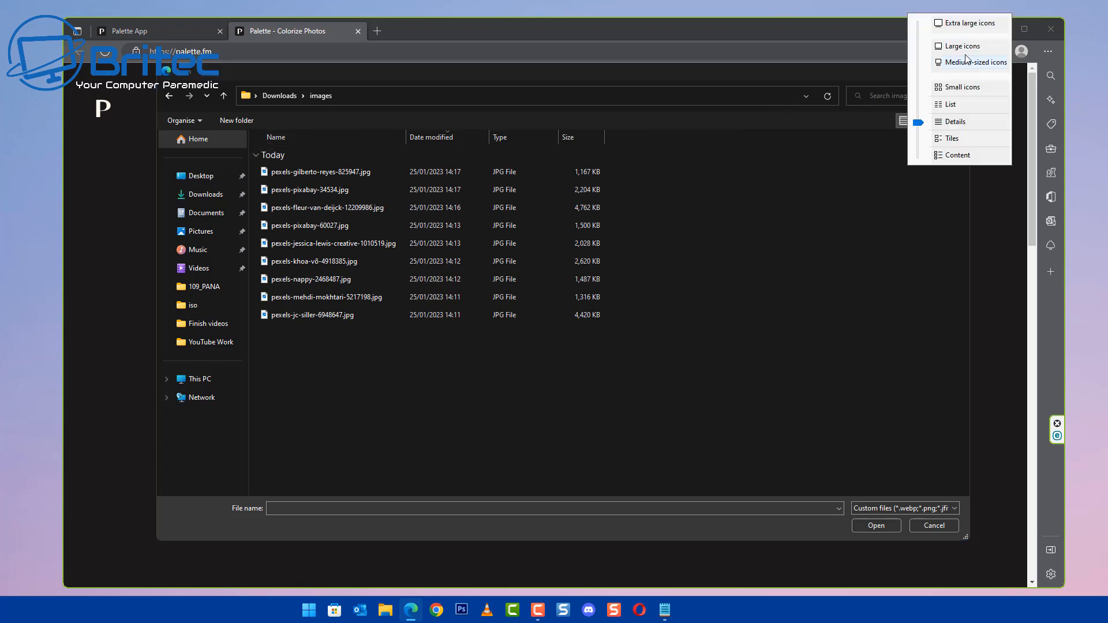
click(964, 45)
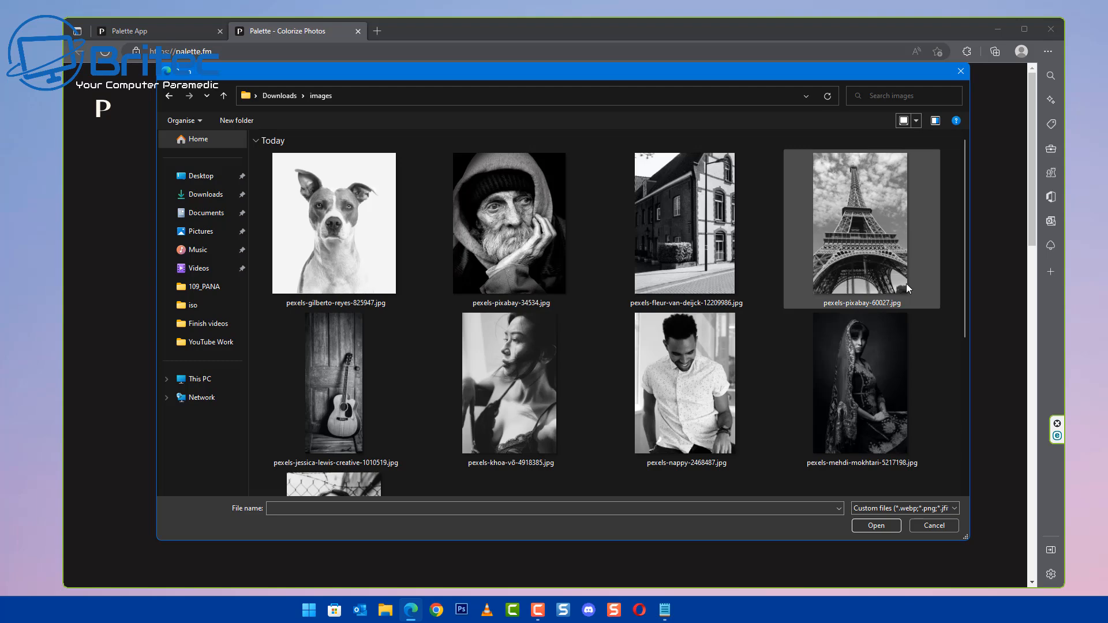
- Upload the bearded old man portrait and apply the Base Palette filter
click(509, 224)
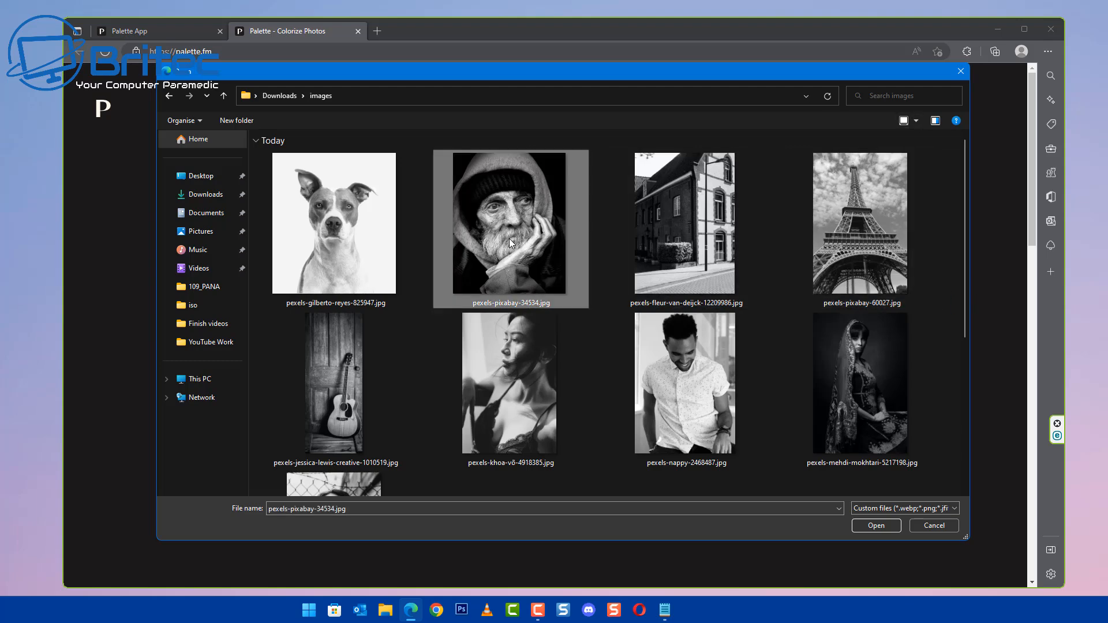
click(875, 526)
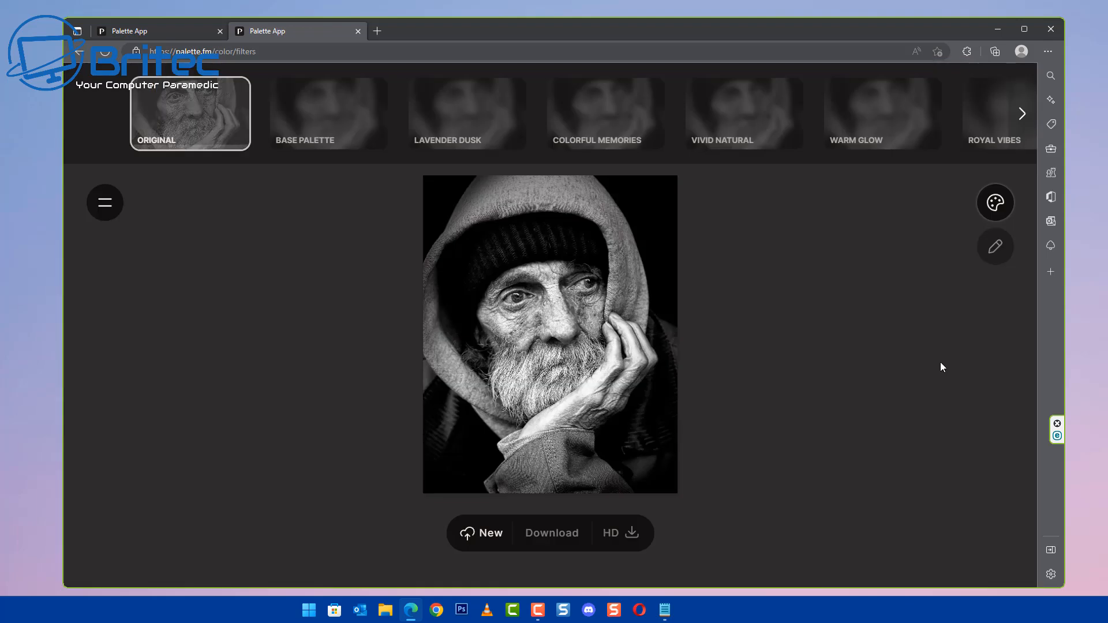
mouse_move(894, 377)
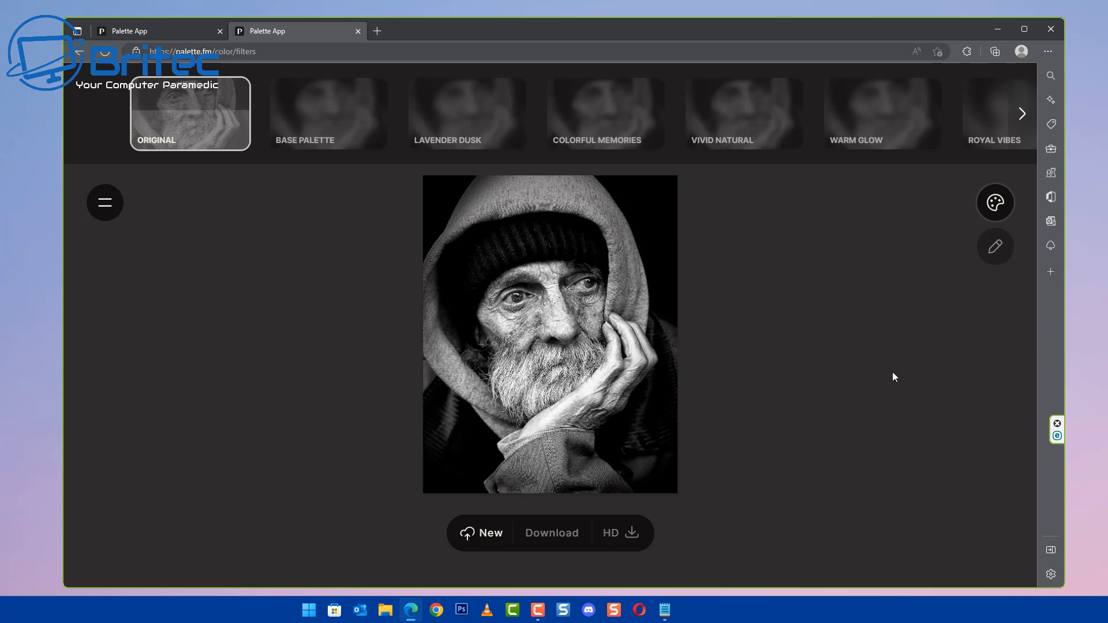
click(328, 113)
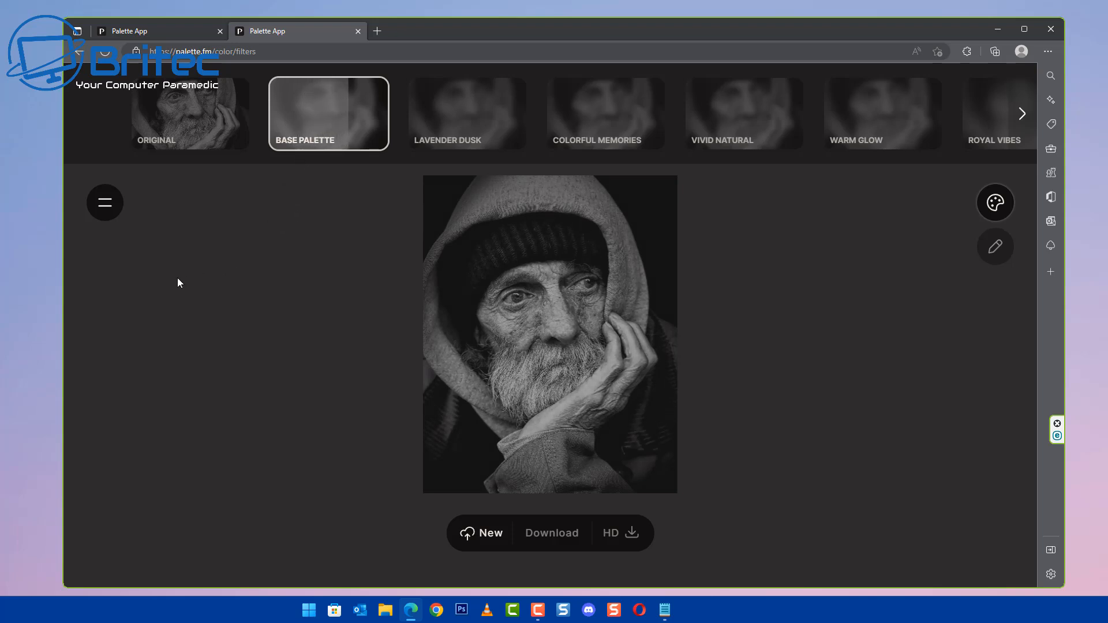
click(328, 113)
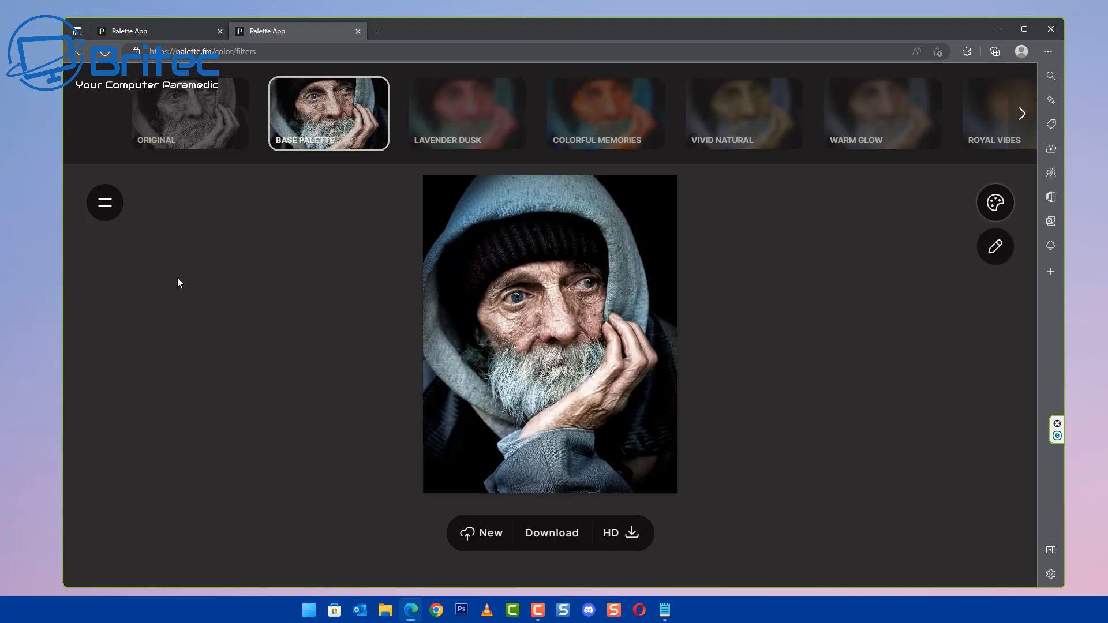
mouse_move(175, 287)
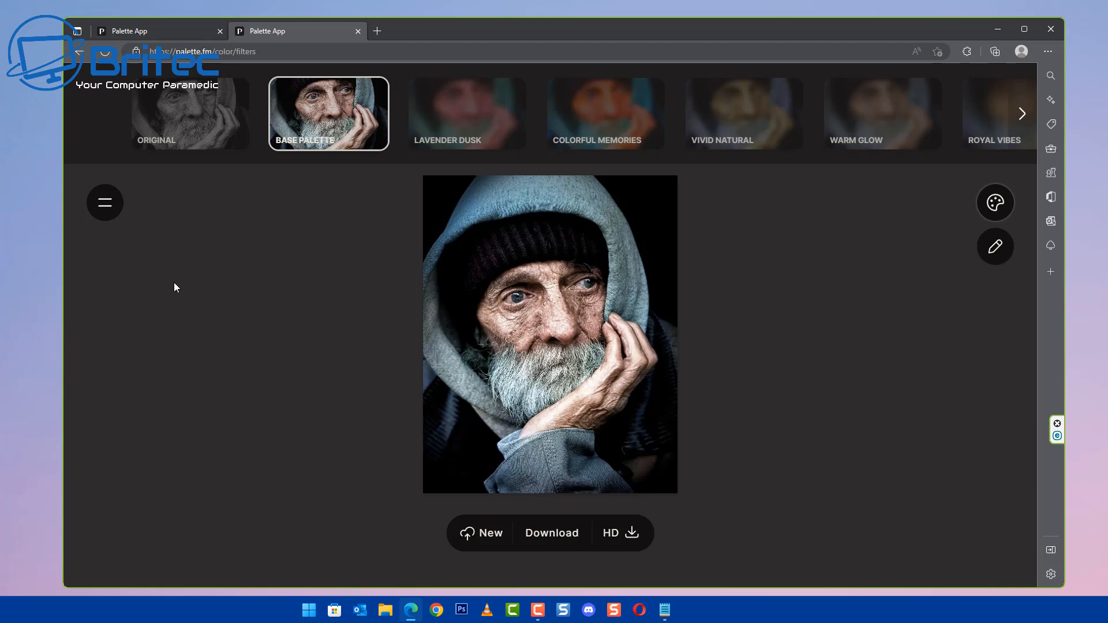
mouse_move(187, 332)
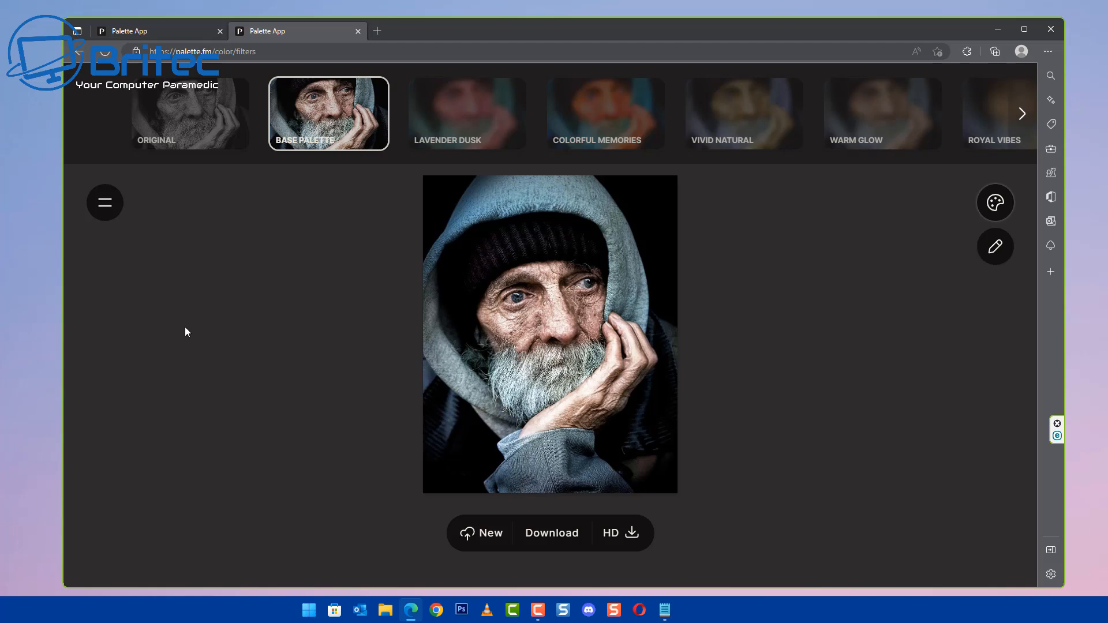
- Upload pexels-pixabay-60027.jpg (Eiffel Tower) and colorize it with Base Palette
click(485, 533)
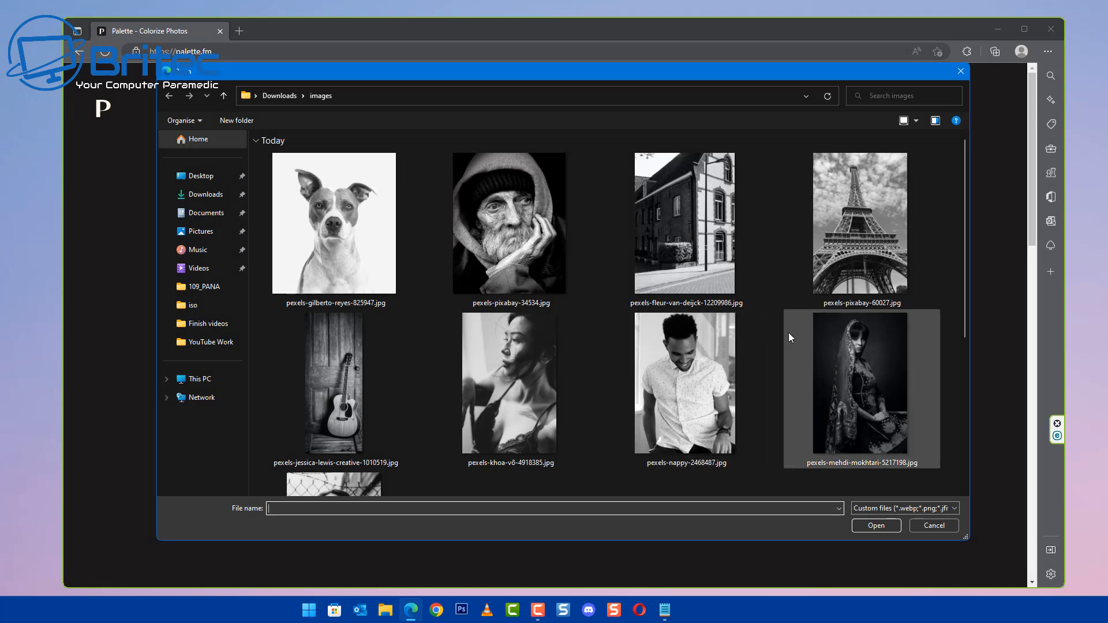
mouse_move(882, 381)
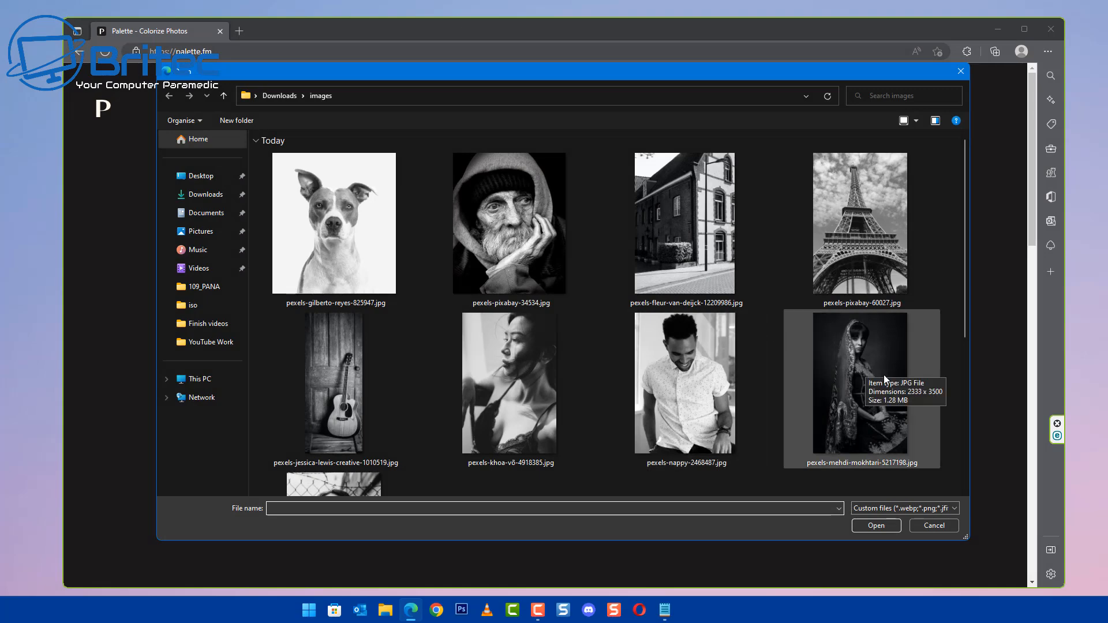
mouse_move(846, 383)
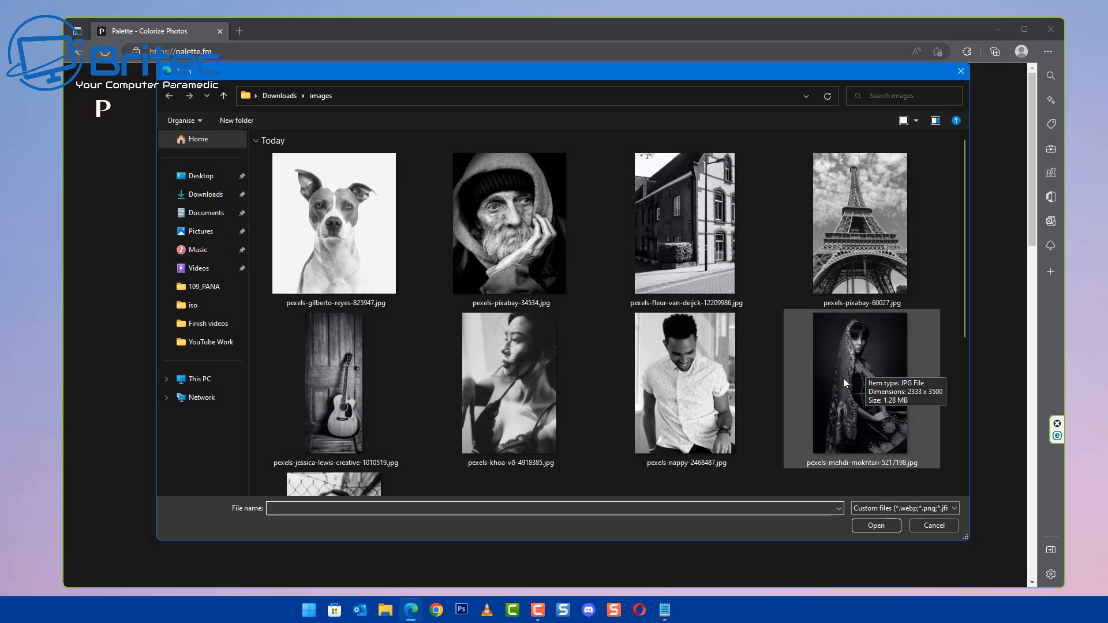
click(861, 223)
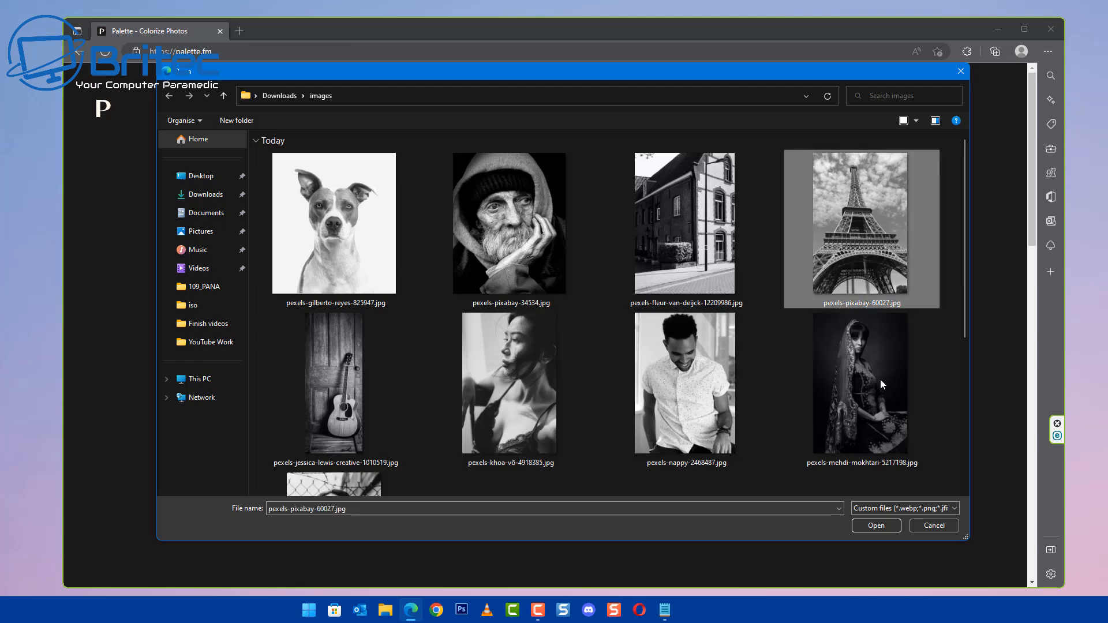
click(875, 525)
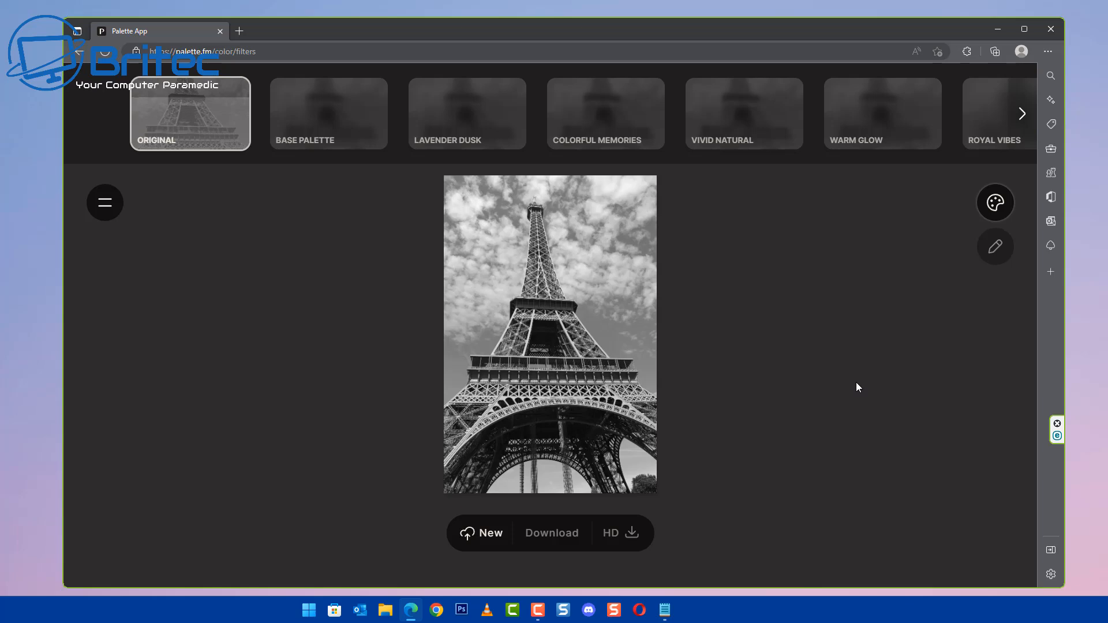
click(328, 113)
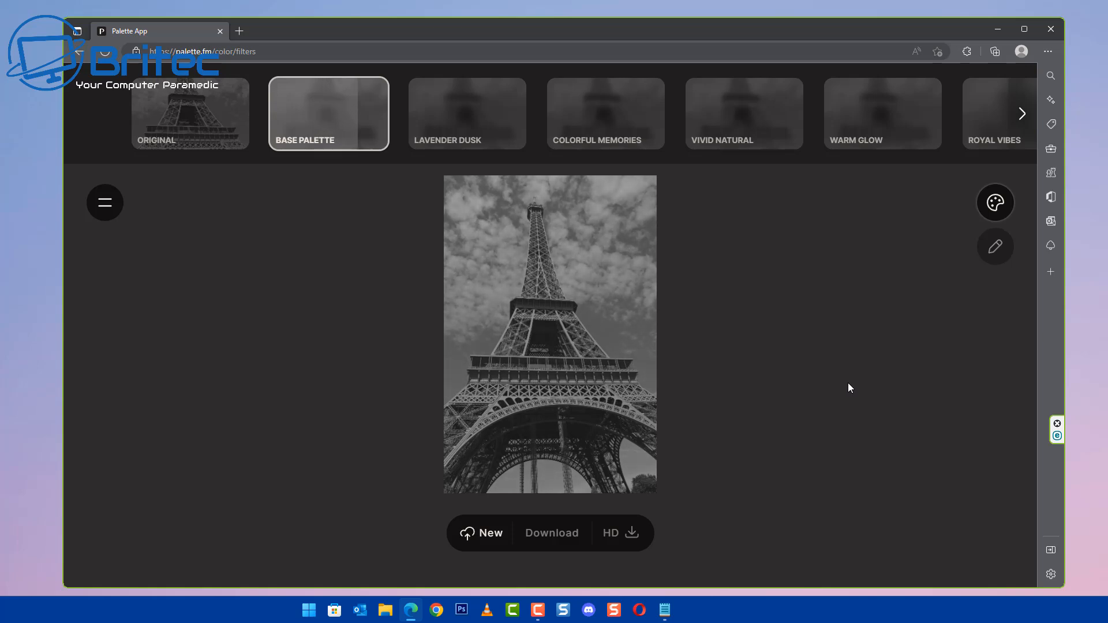
click(328, 113)
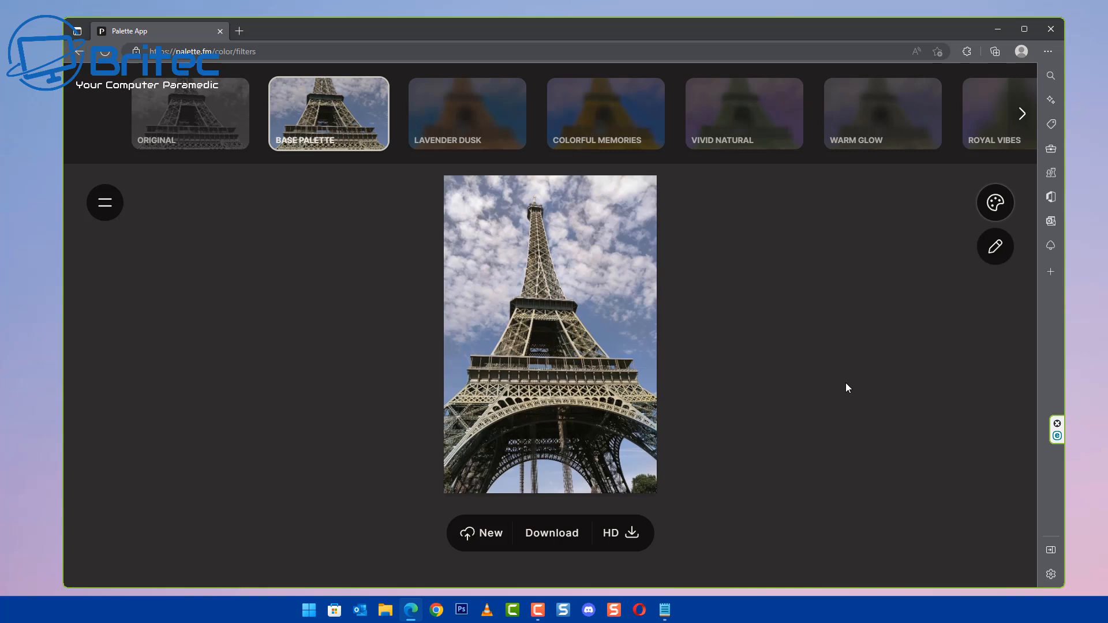
mouse_move(665, 439)
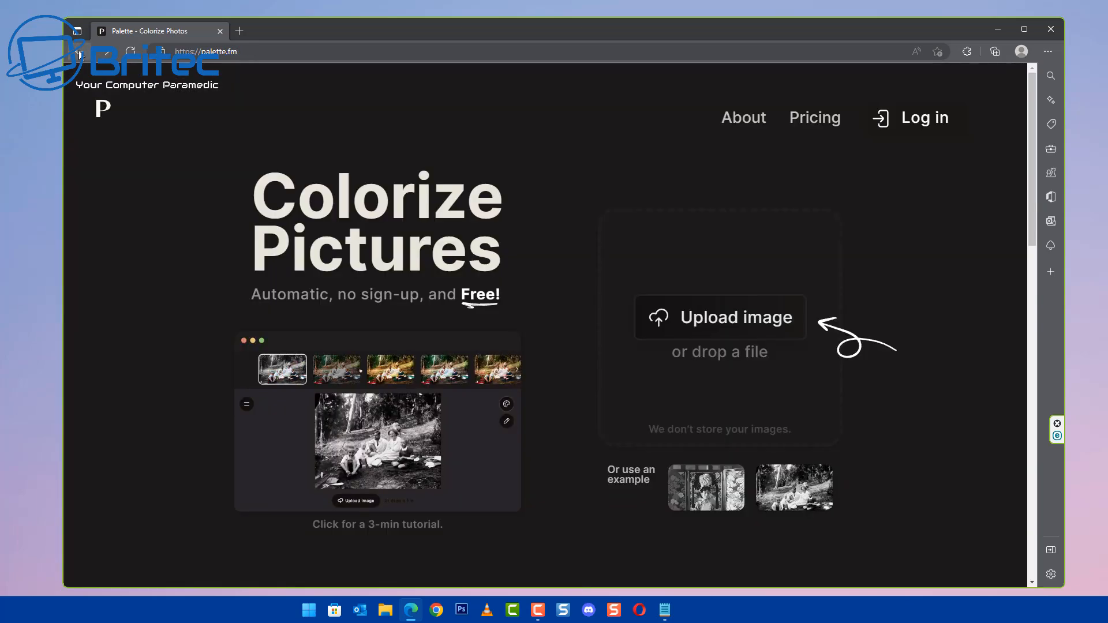
- Upload the smiling man in the patterned shirt and apply Base Palette
click(720, 317)
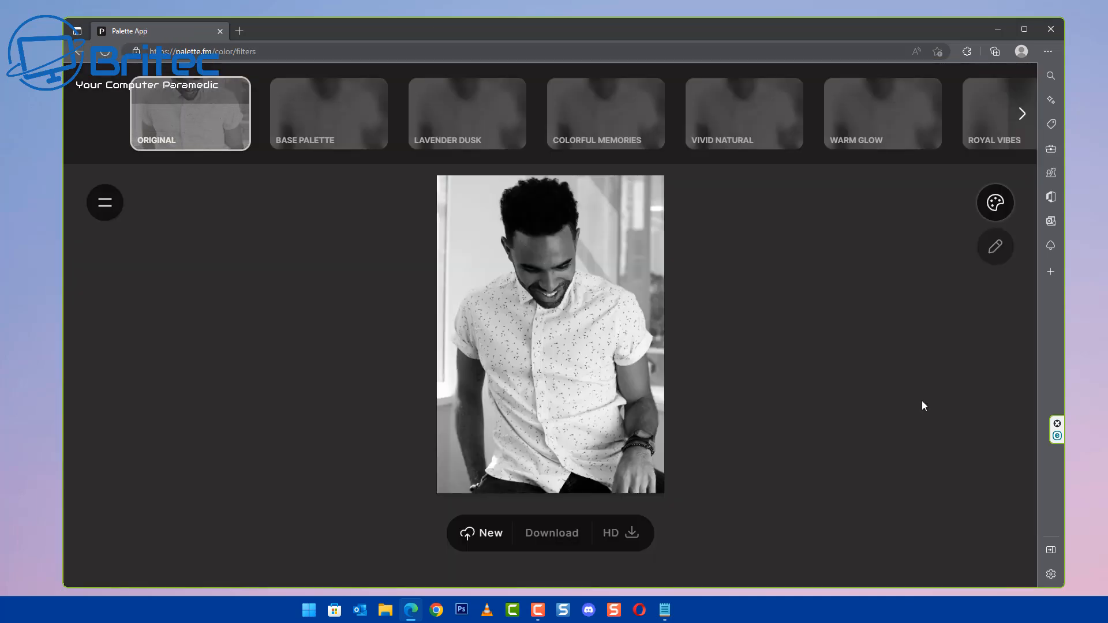
click(328, 113)
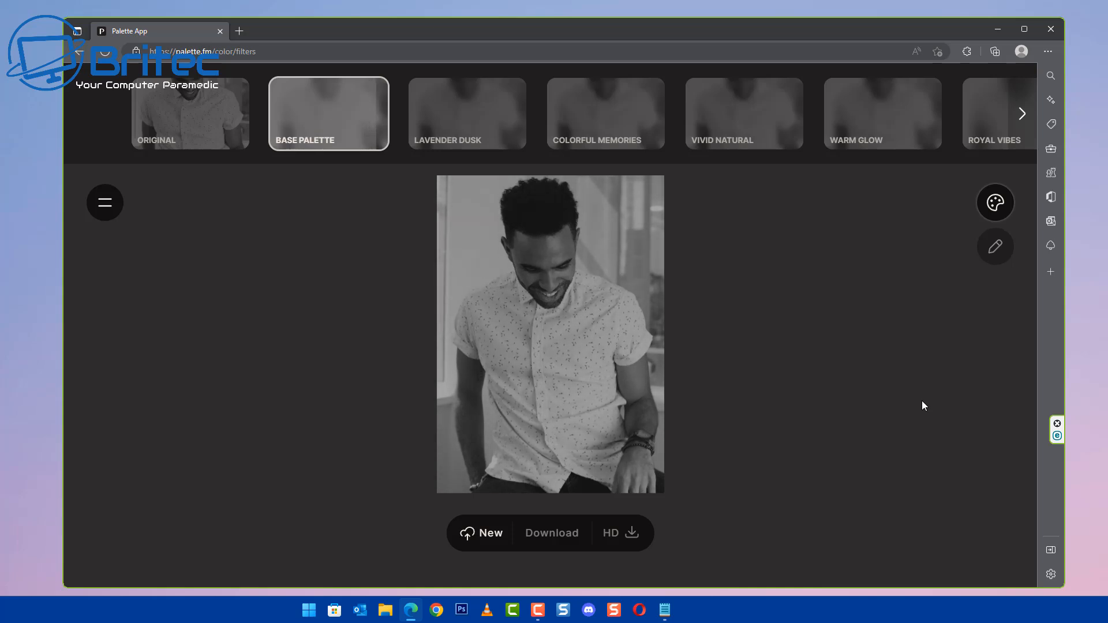
click(328, 114)
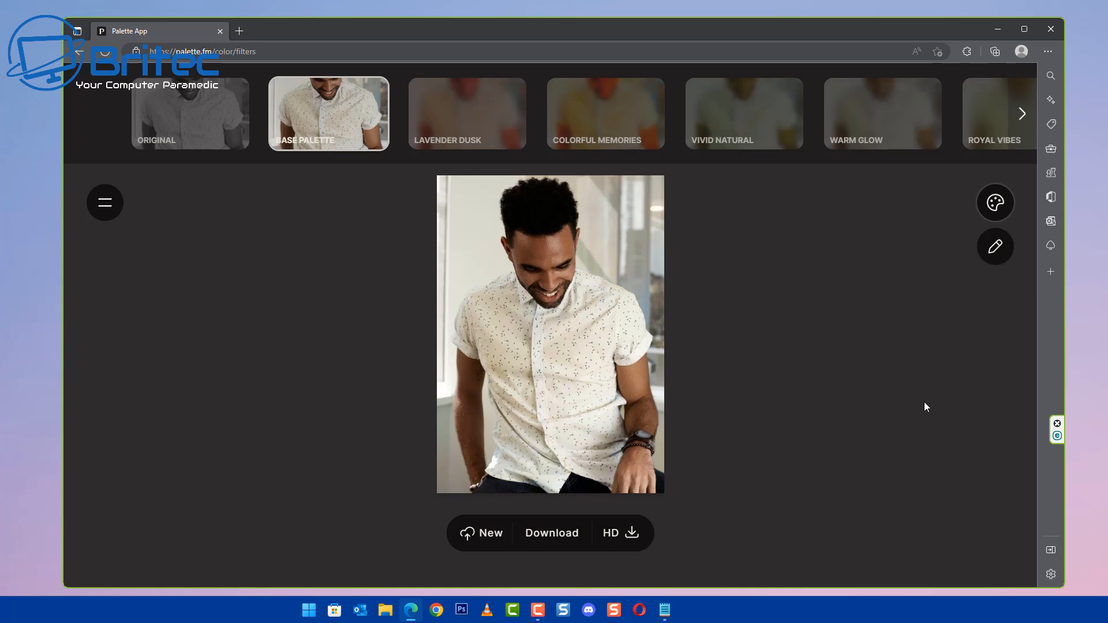
mouse_move(60, 87)
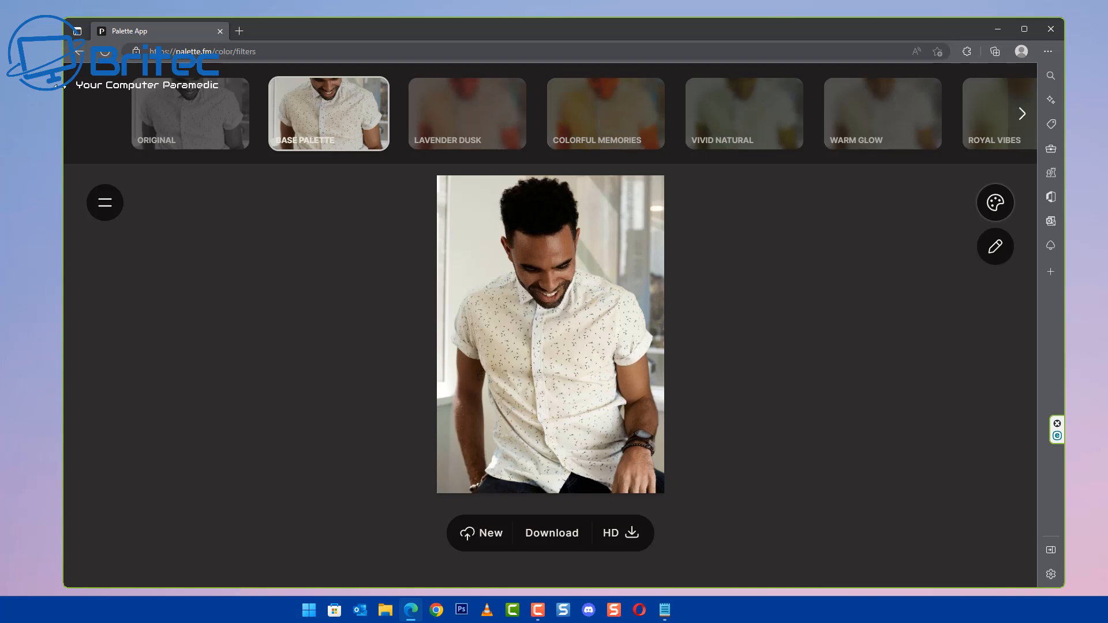
- Upload the brick street building photo from the start page and apply Base Palette
click(76, 50)
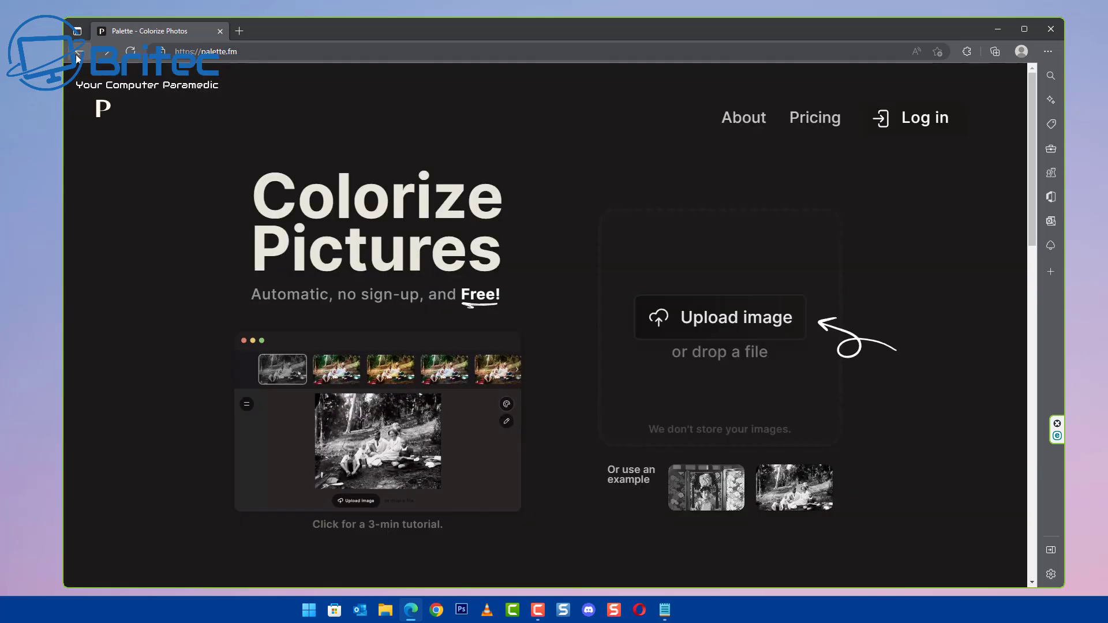
click(720, 317)
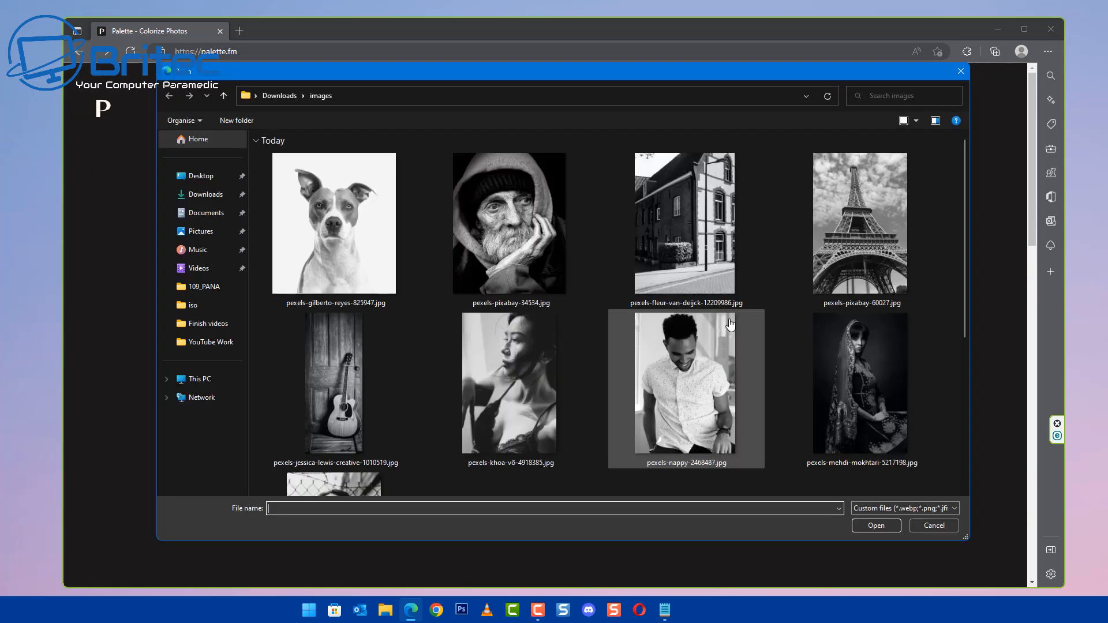
mouse_move(742, 290)
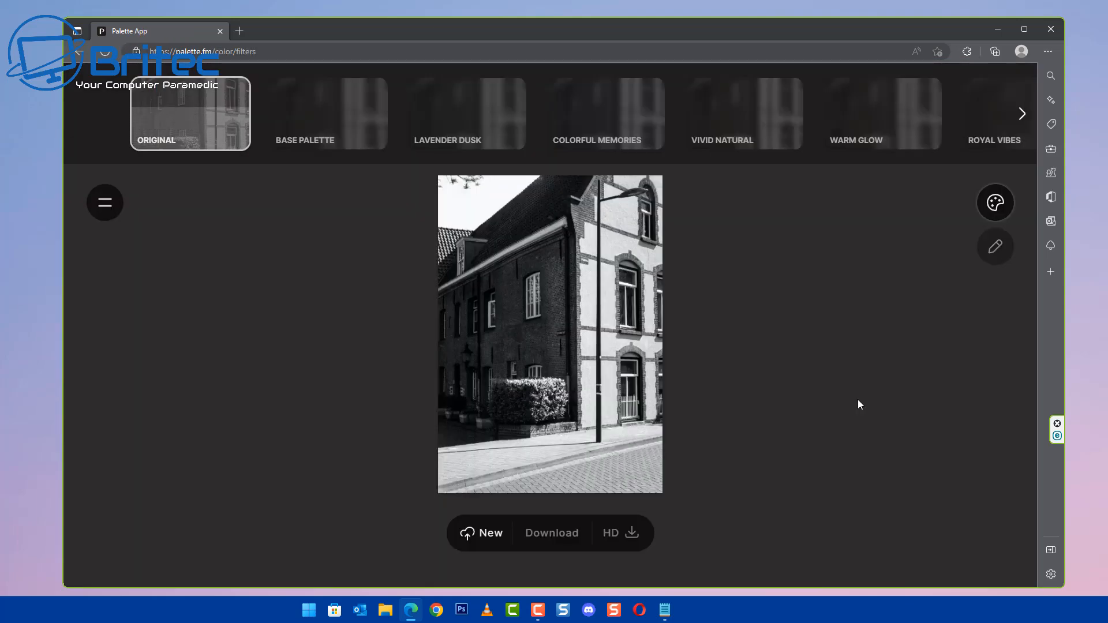
click(328, 113)
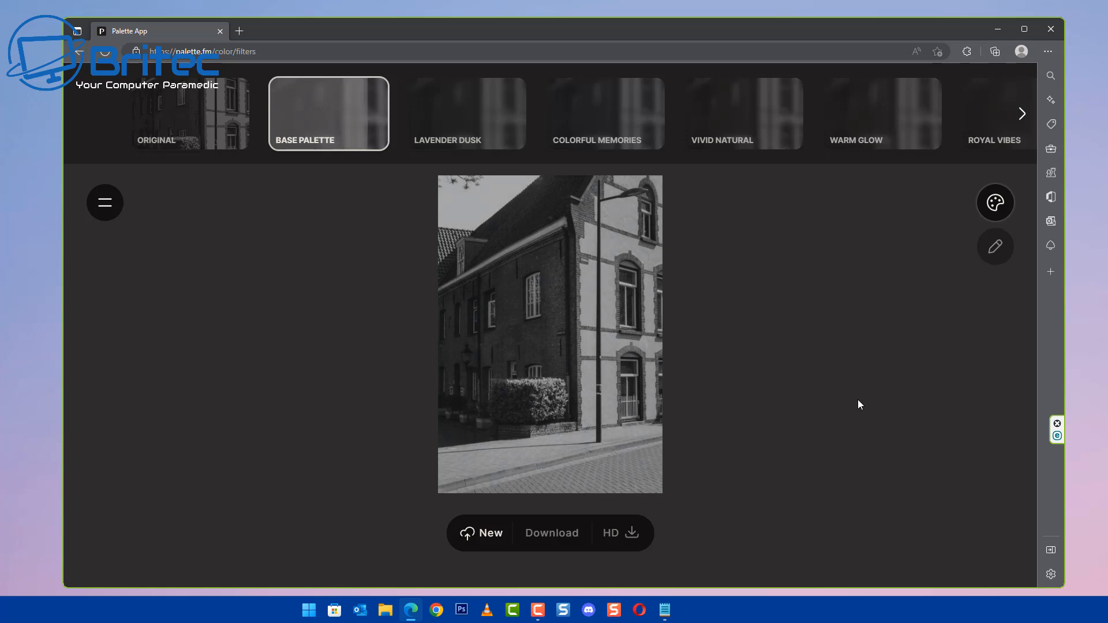
click(328, 113)
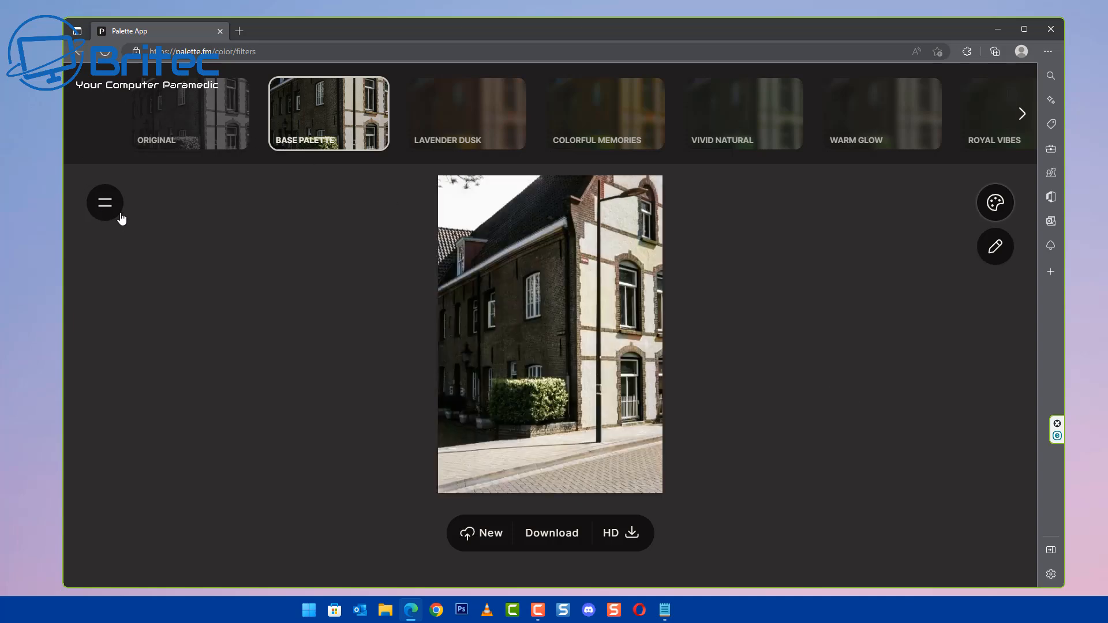
- Upload pexels-jc-siller-6948647.jpg (woman by fence) and apply Base Palette
click(96, 51)
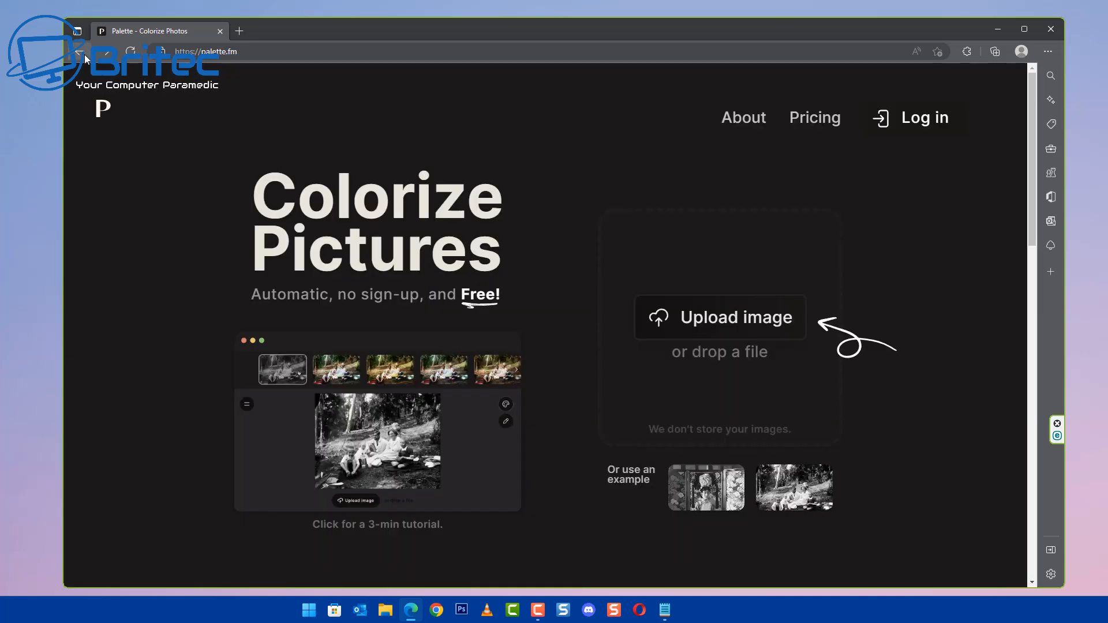
click(720, 317)
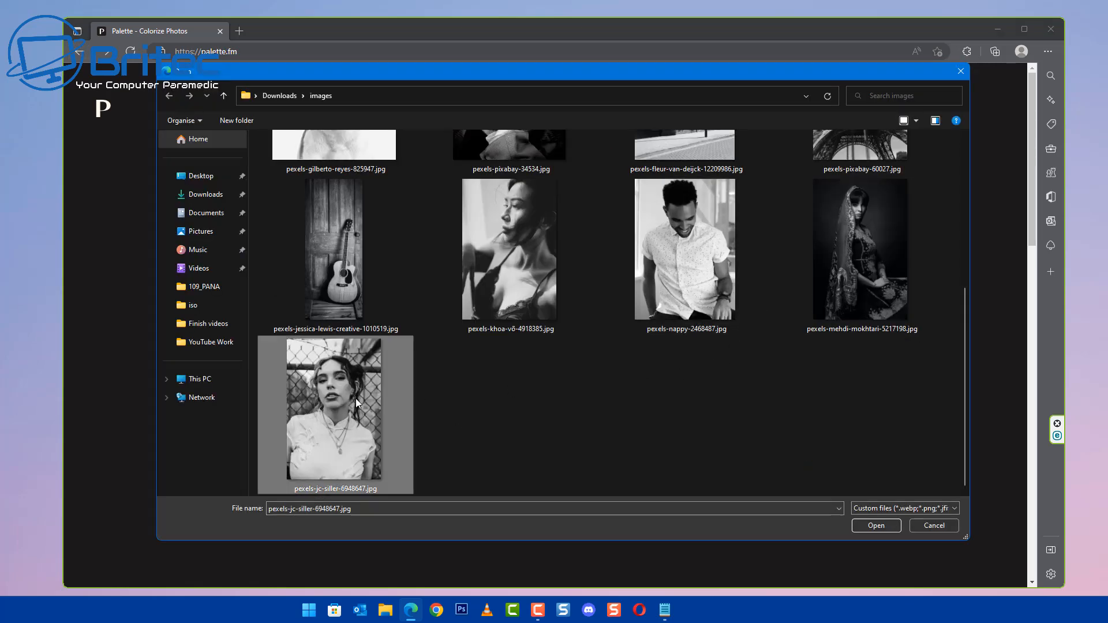
click(875, 526)
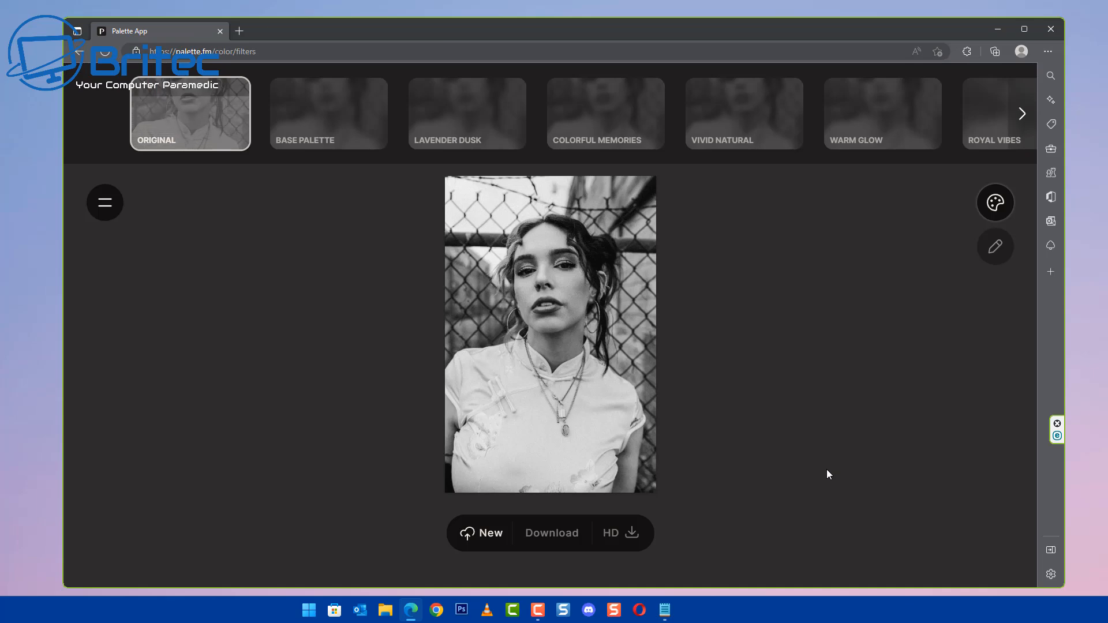
click(328, 113)
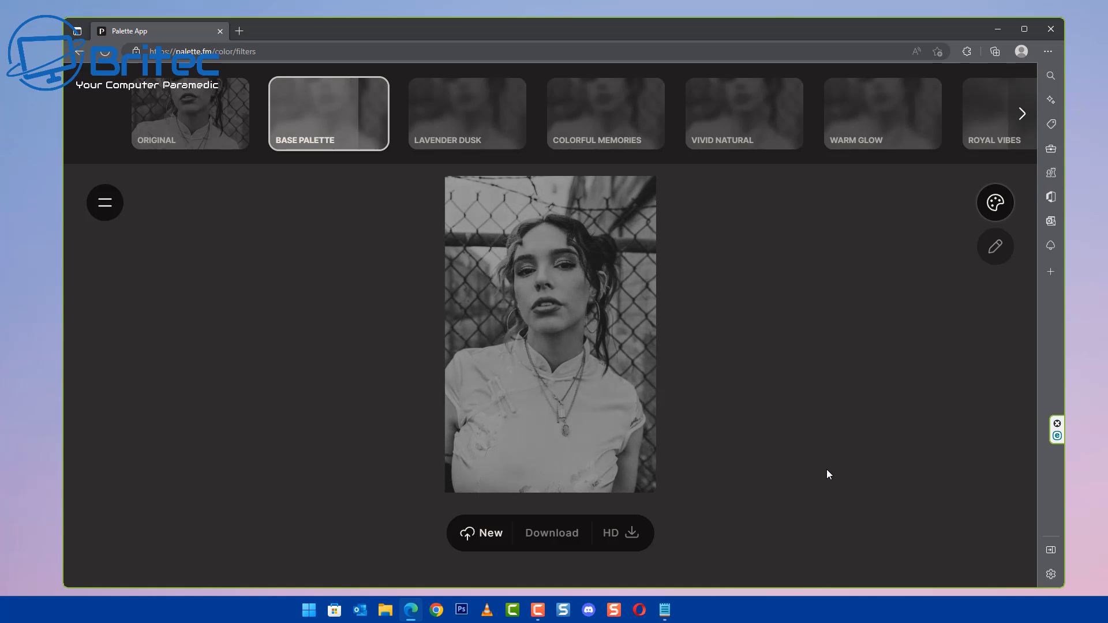
click(328, 113)
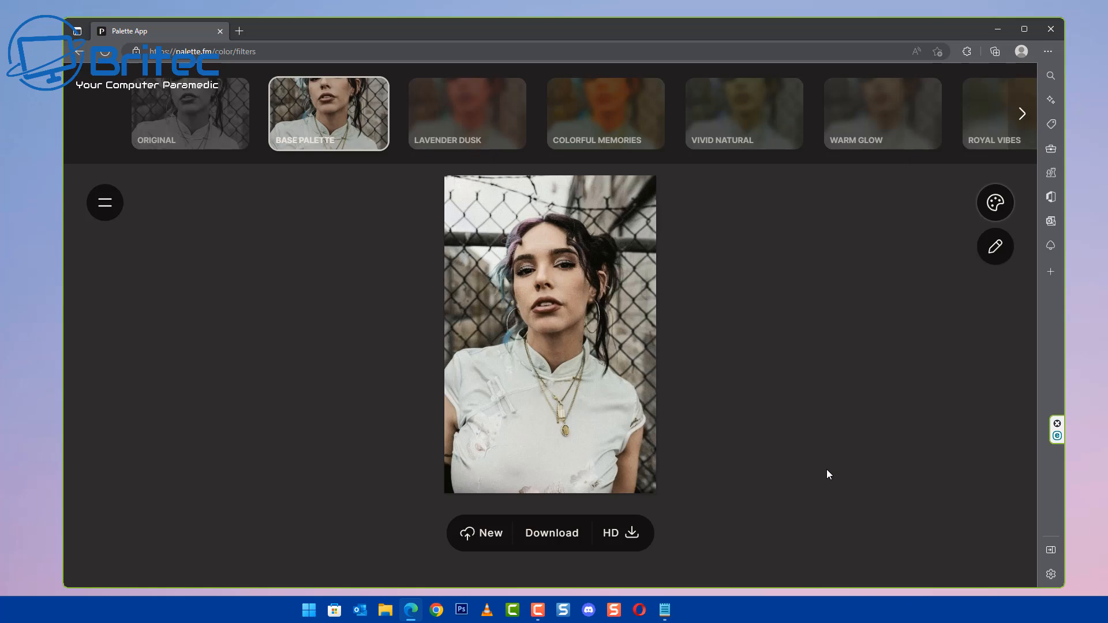
mouse_move(73, 213)
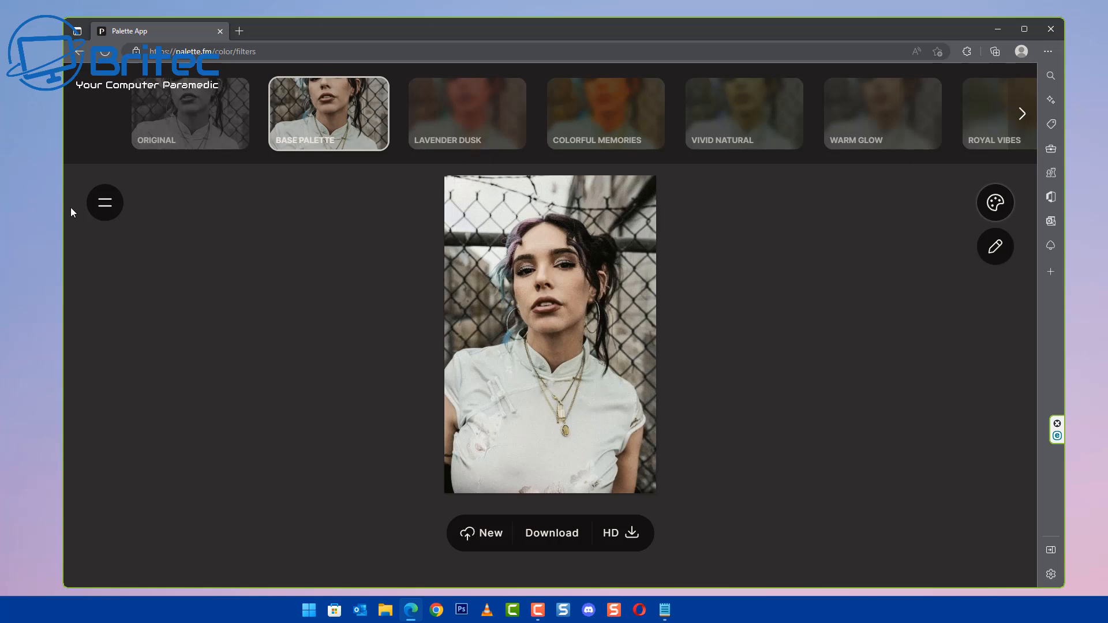
mouse_move(105, 204)
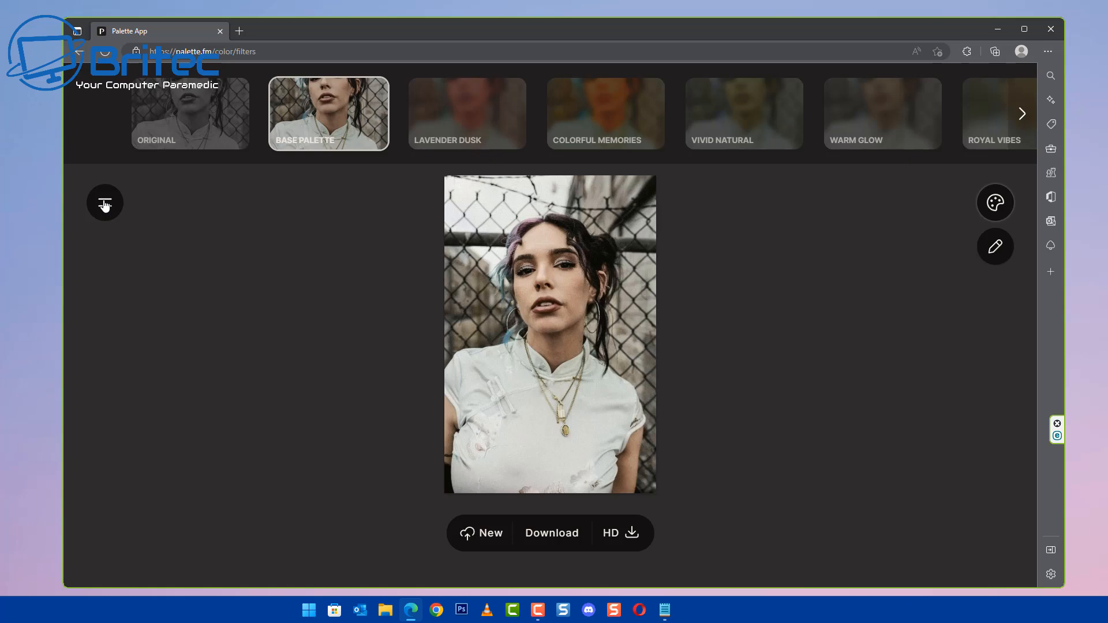
mouse_move(755, 344)
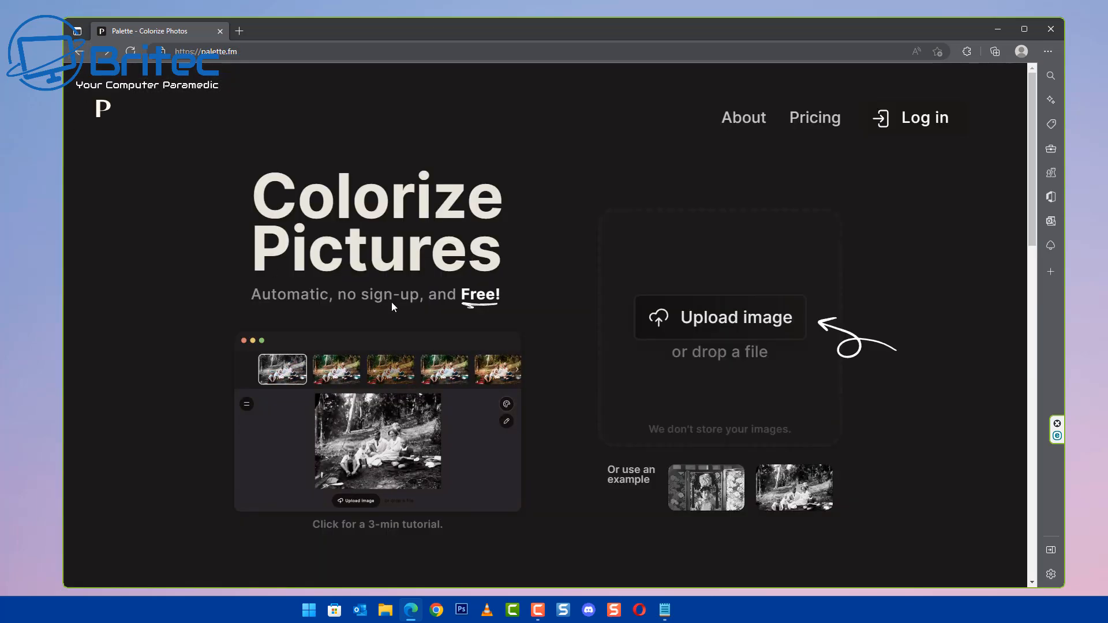
- Upload pexels-mehdi-mokhtari-5217198.jpg (veiled woman) and apply Base Palette
click(719, 318)
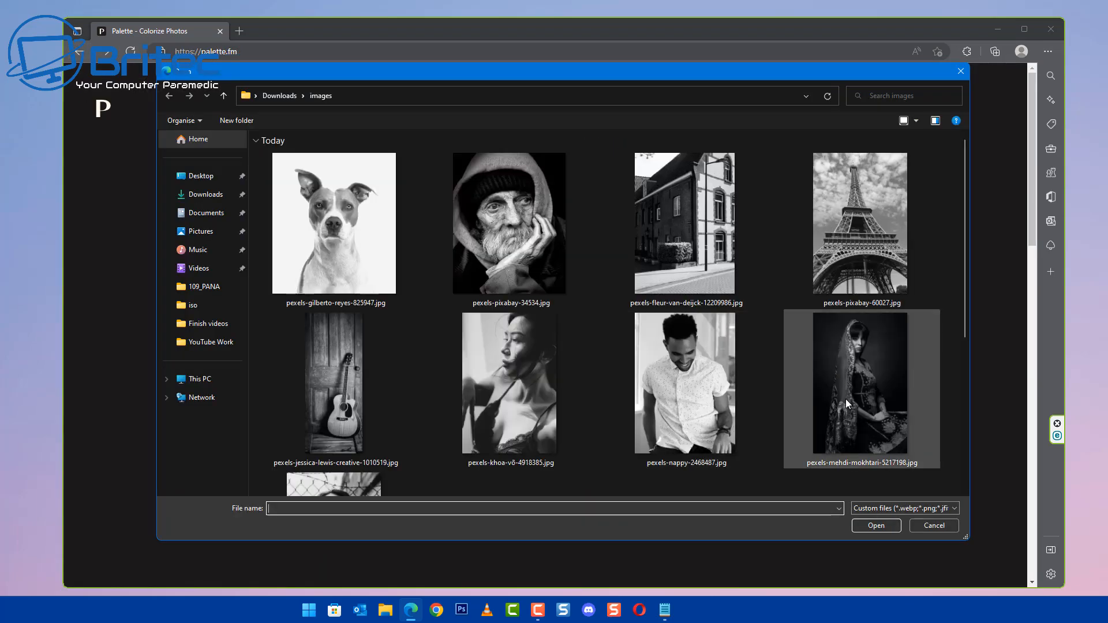
click(861, 389)
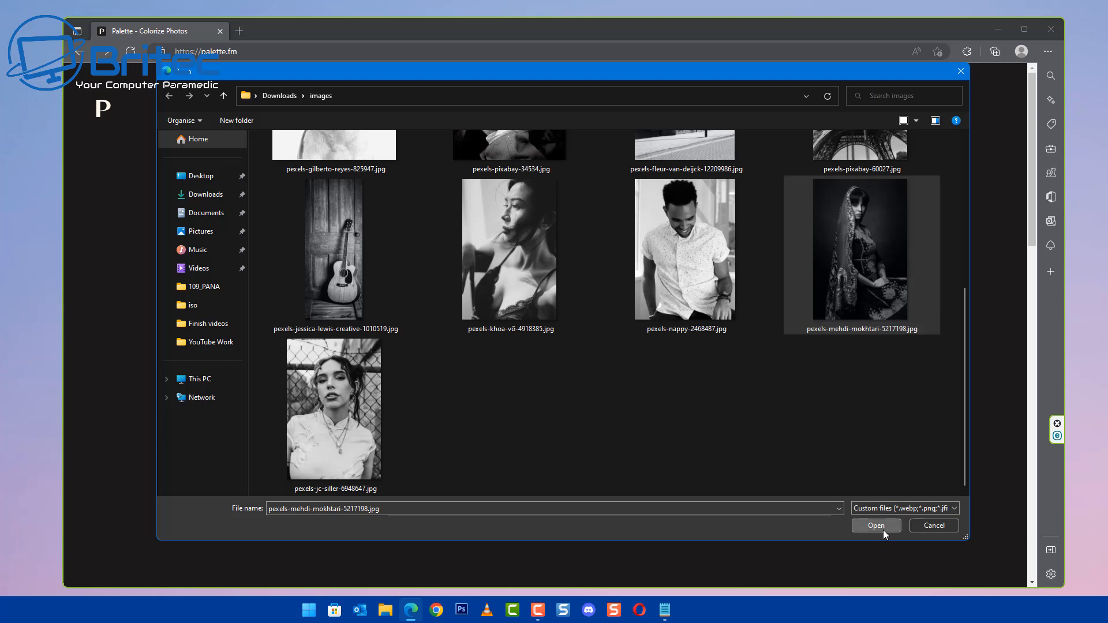
click(875, 525)
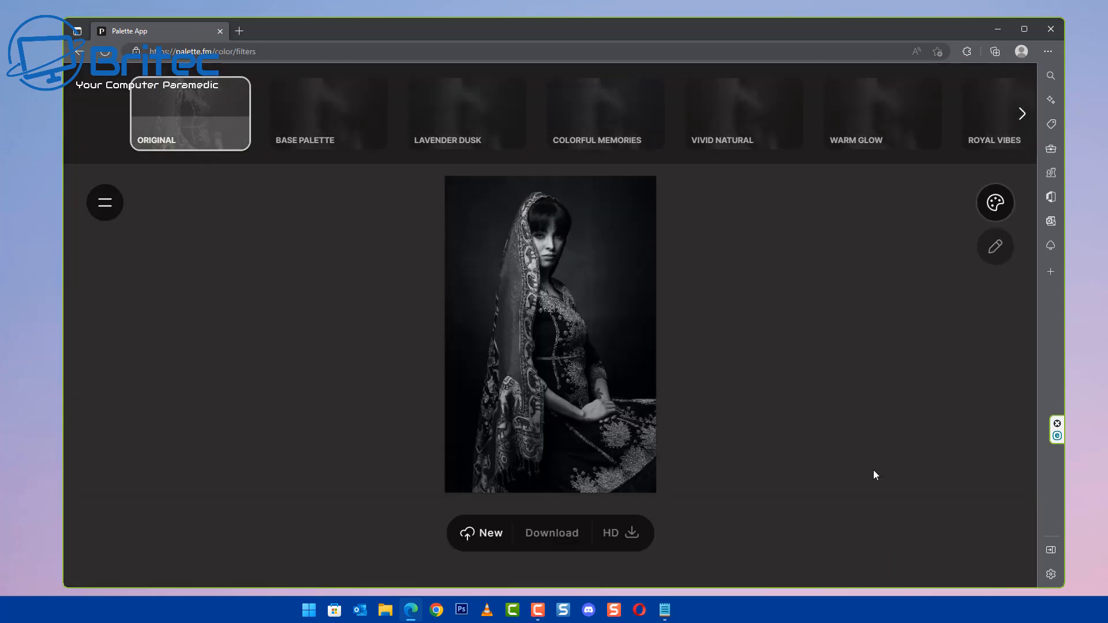
click(328, 113)
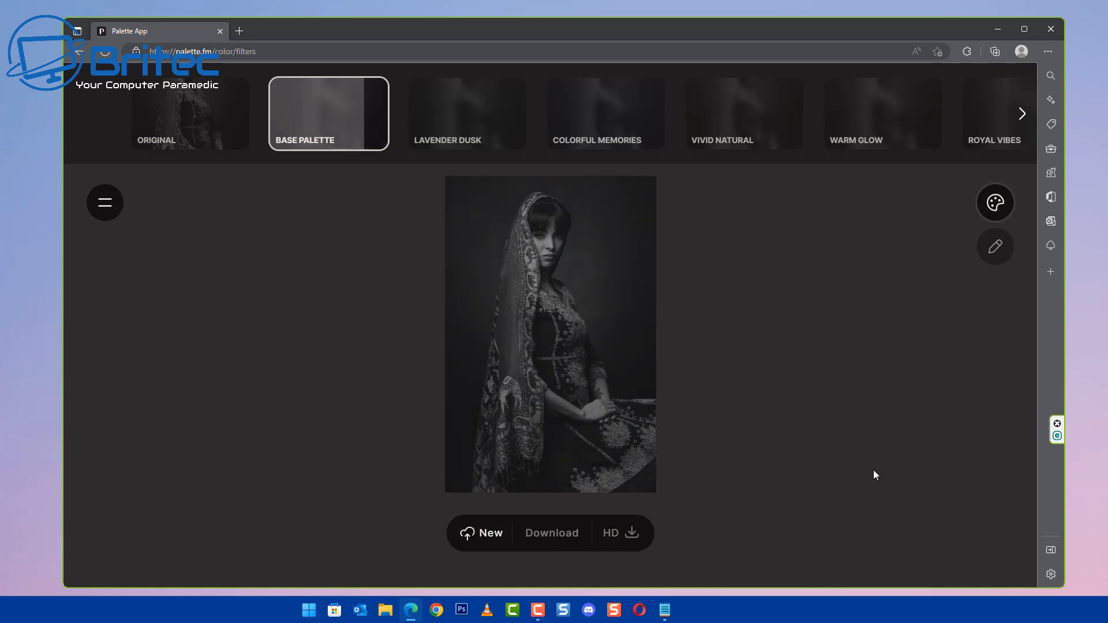
click(328, 113)
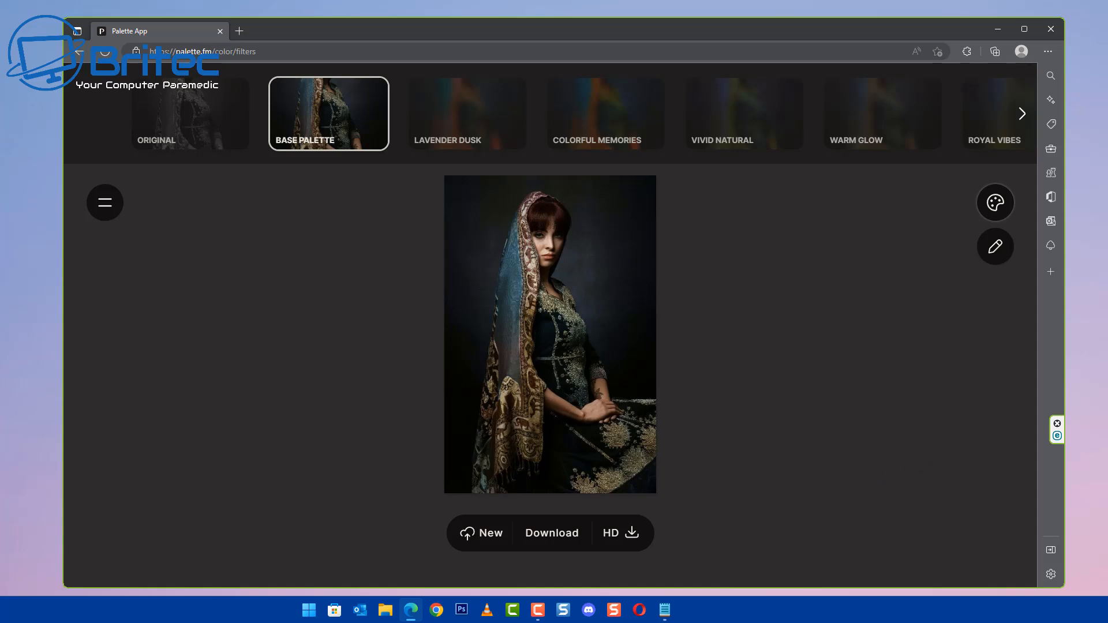
- Apply Base Palette to the dog portrait and return to the upload page
click(480, 533)
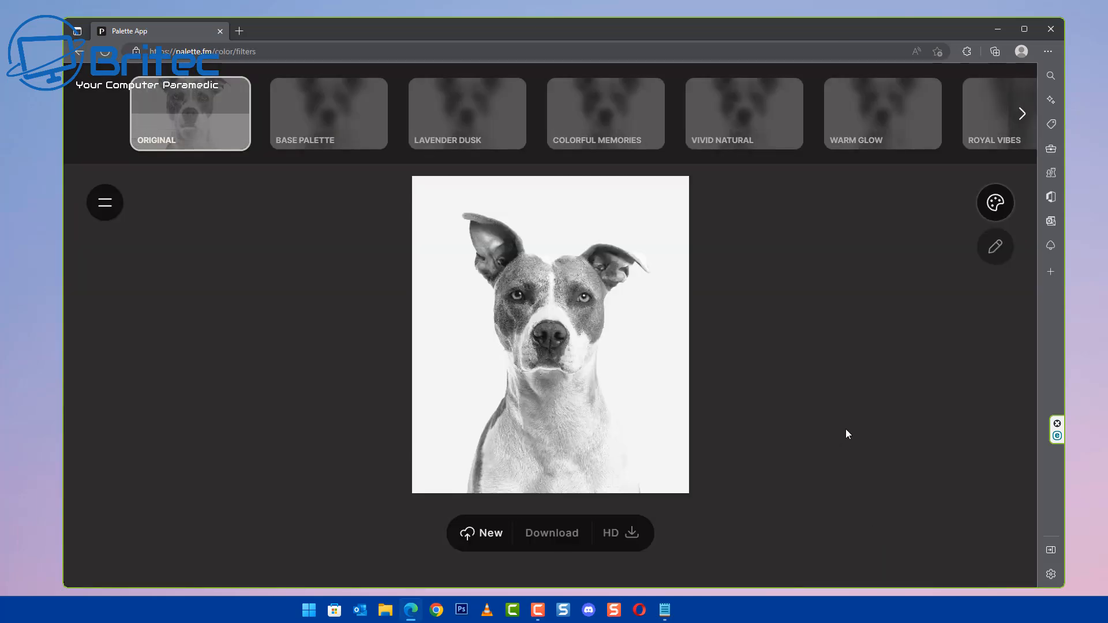
click(328, 114)
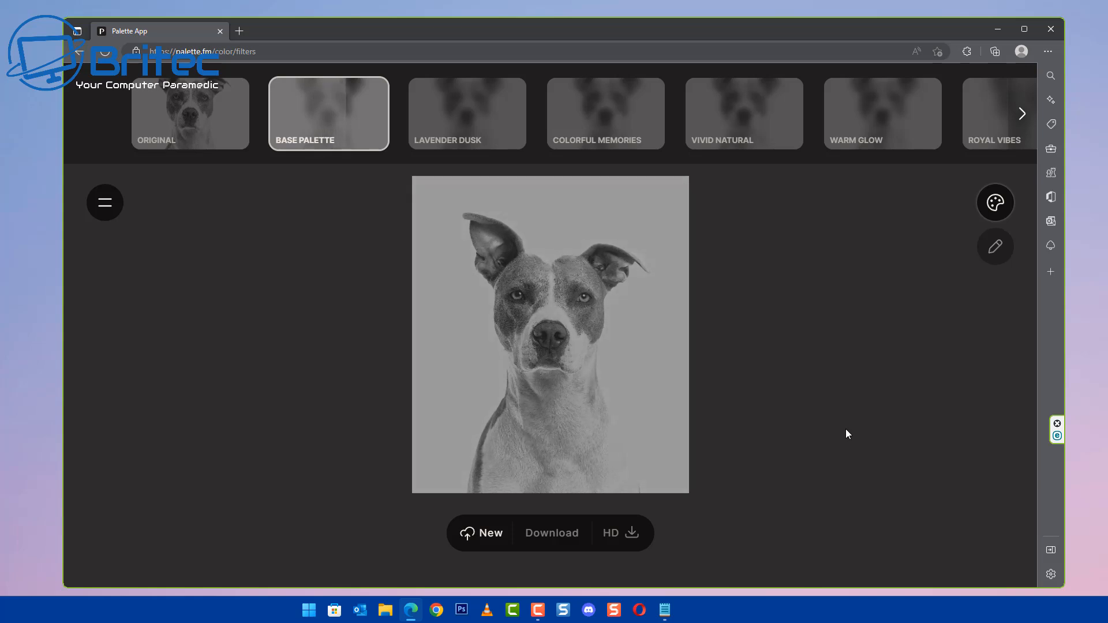
click(328, 114)
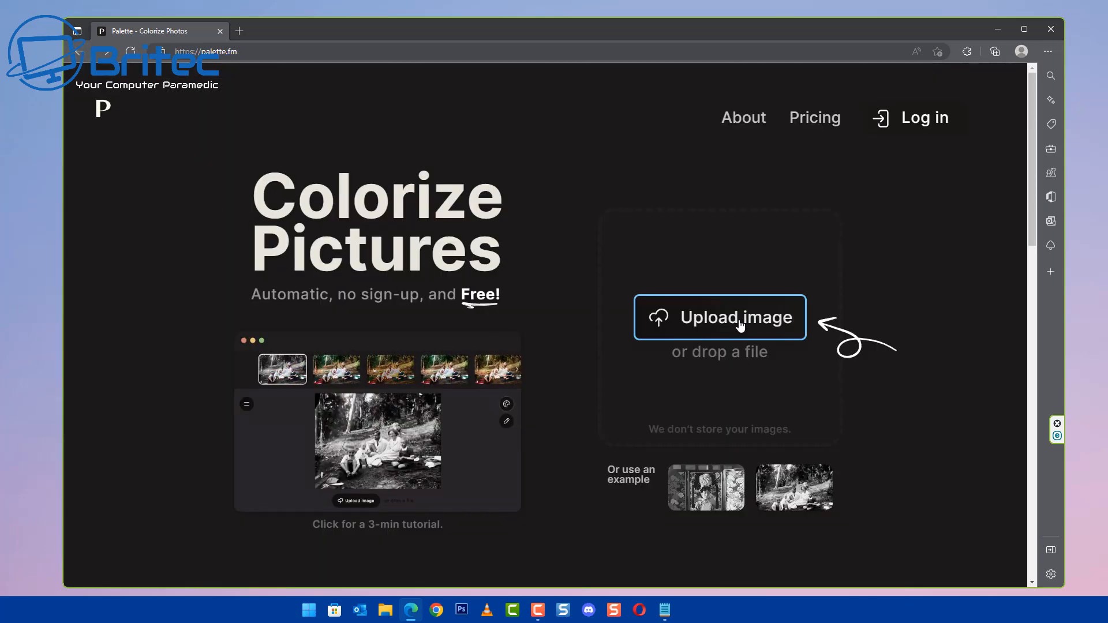
- Upload pexels-jessica-lewis-creative-1010519.jpg (guitar), apply Base Palette, and return to start
click(720, 317)
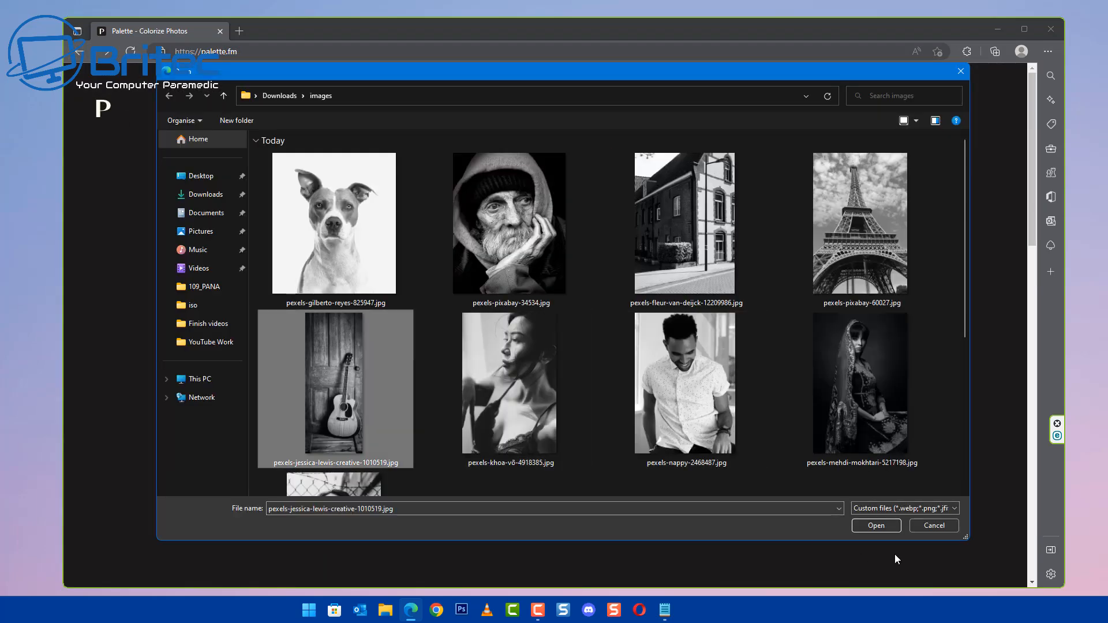
click(876, 525)
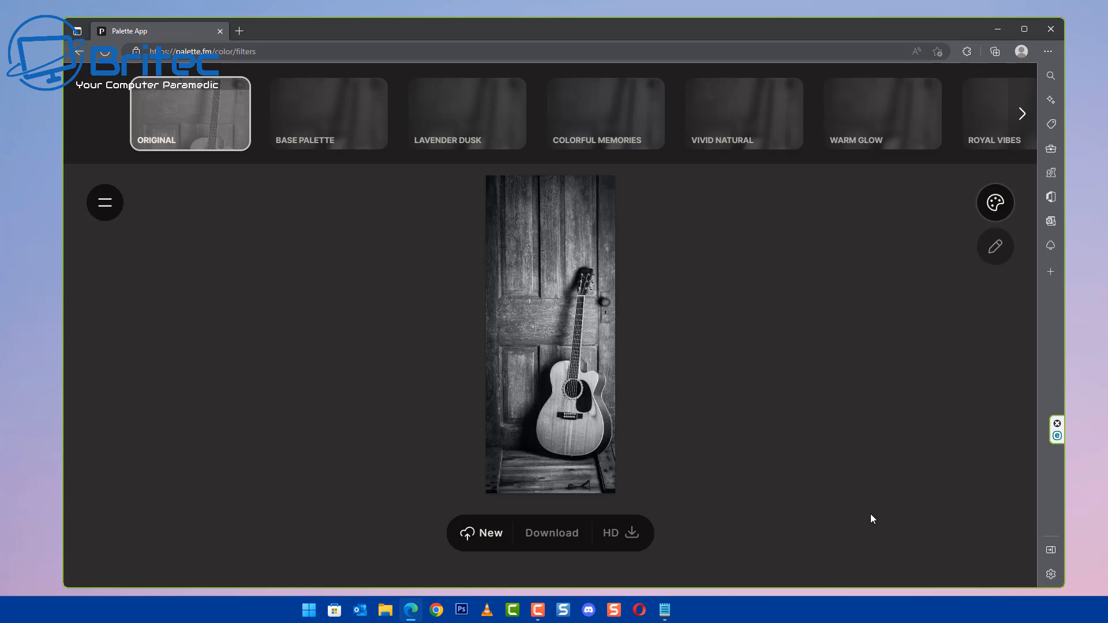
click(328, 113)
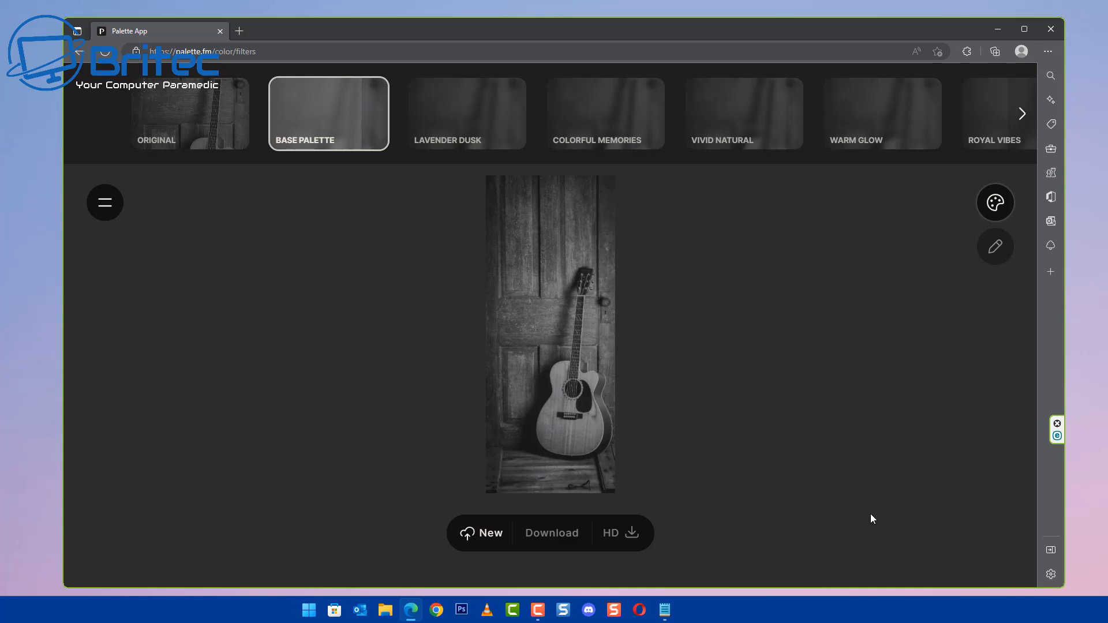
click(328, 113)
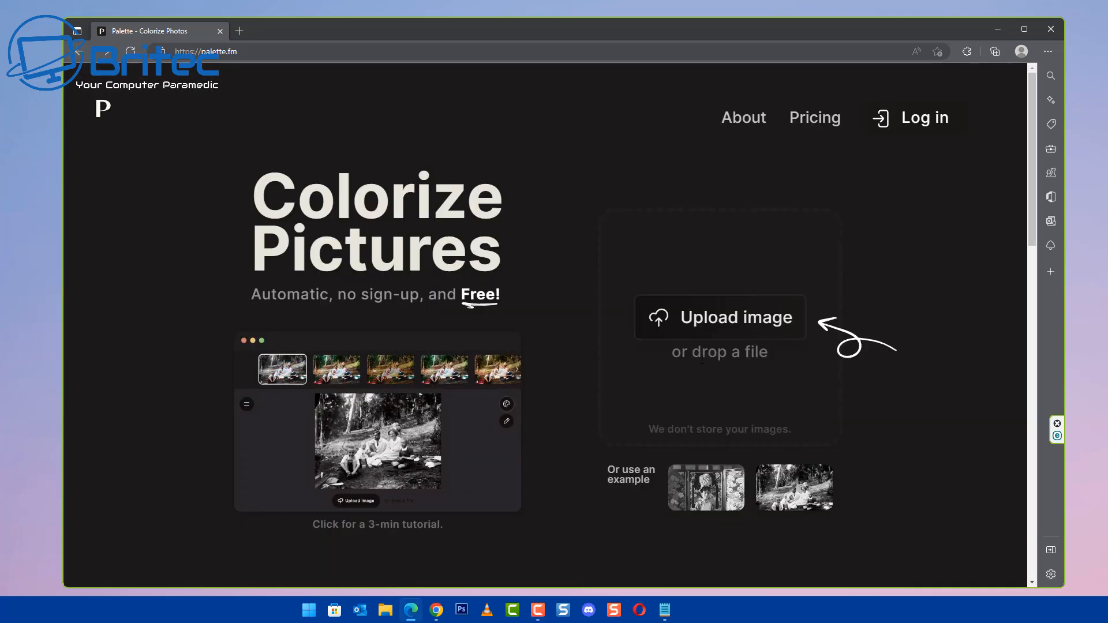
- Upload pexels-photo-1115204.jpeg (pizza street scene) and apply Base Palette
click(720, 318)
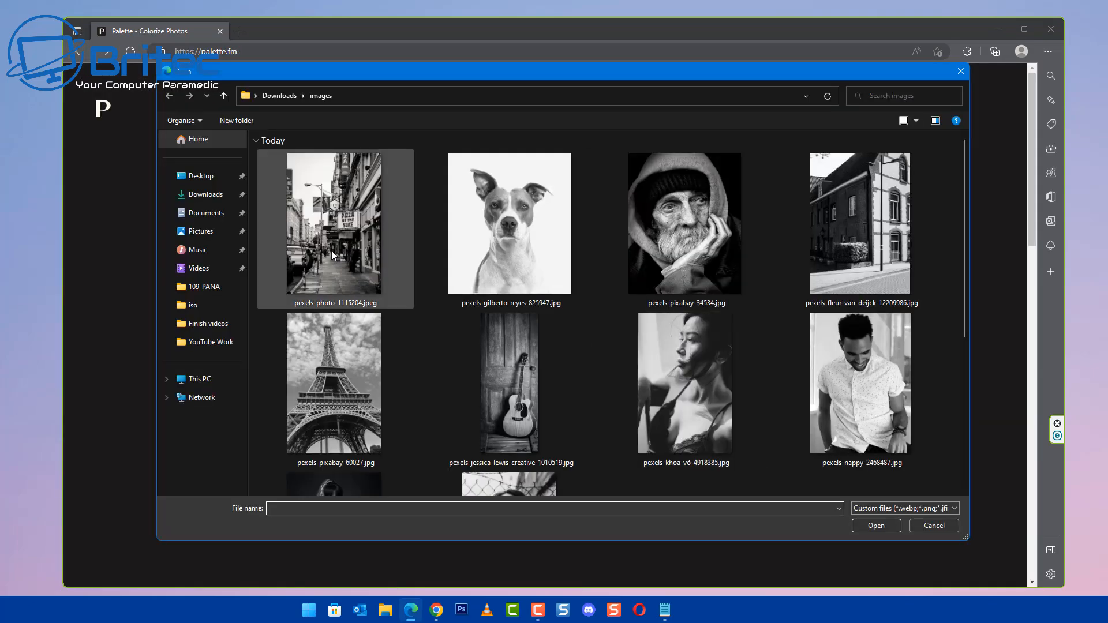
click(875, 526)
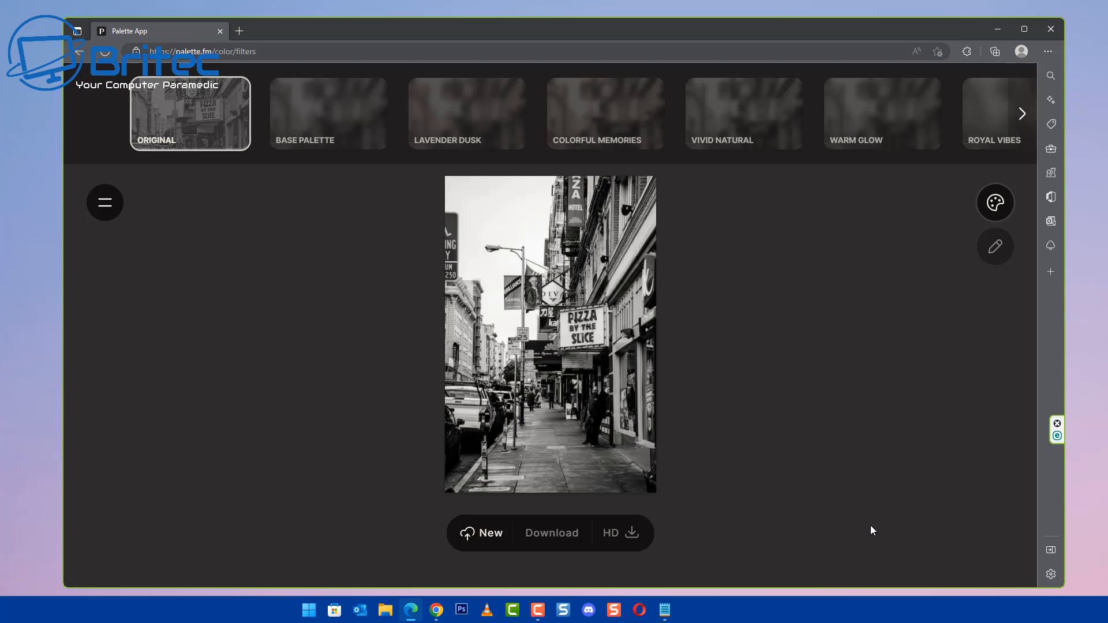
mouse_move(945, 323)
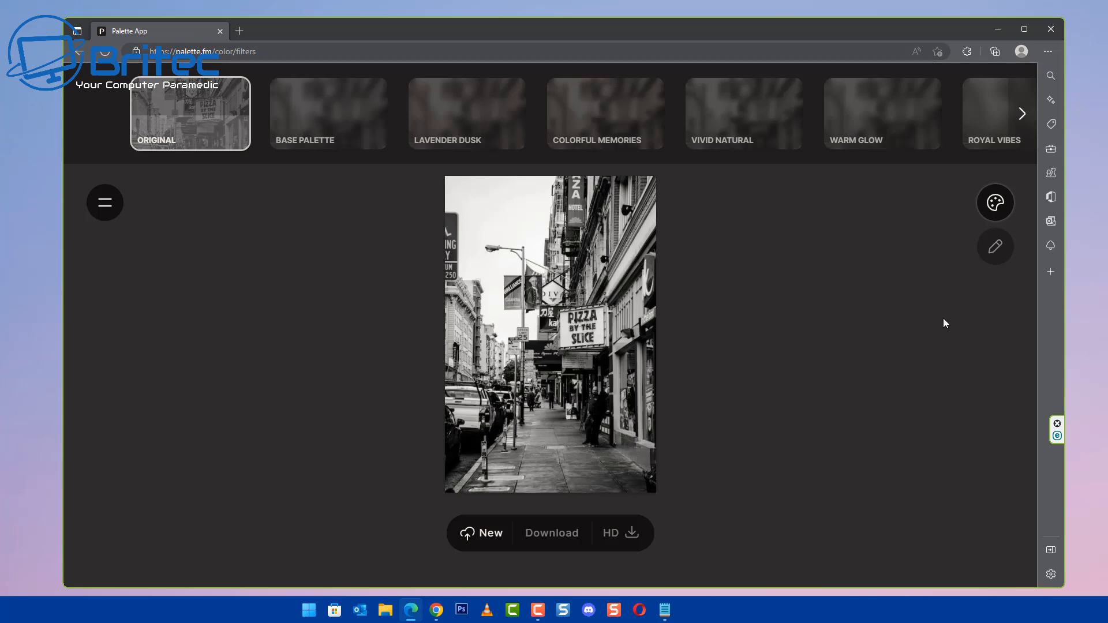
click(328, 113)
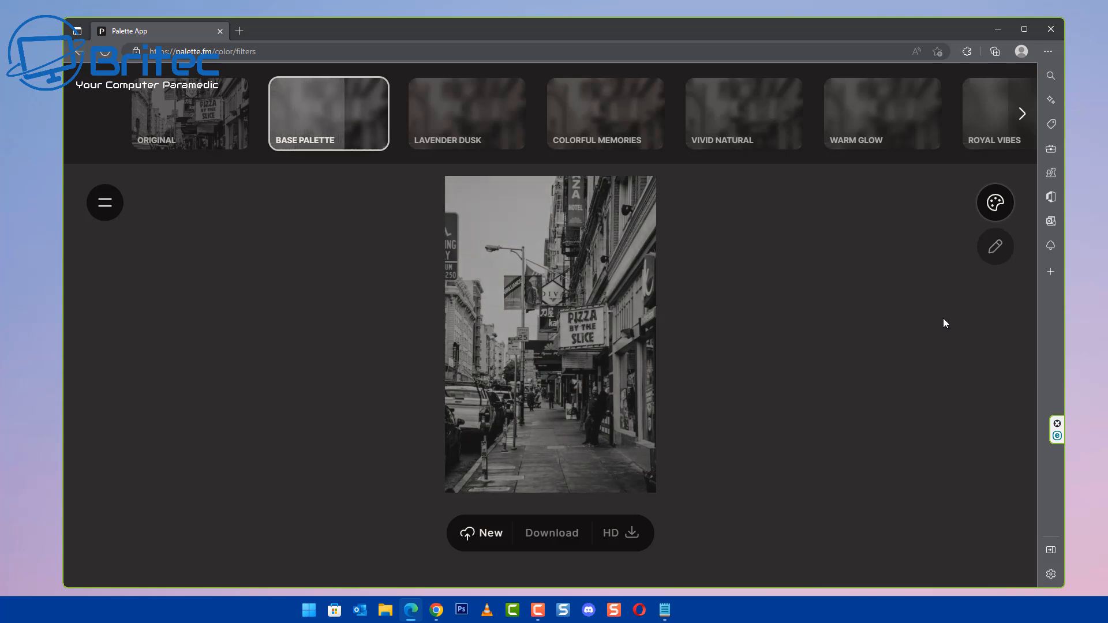
click(328, 113)
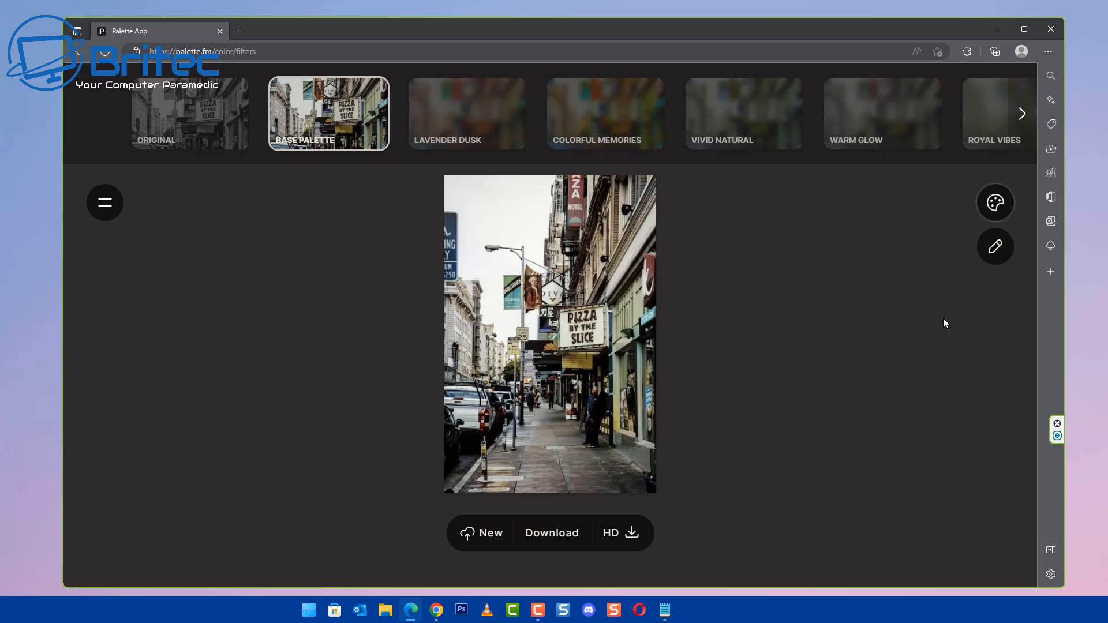
mouse_move(980, 289)
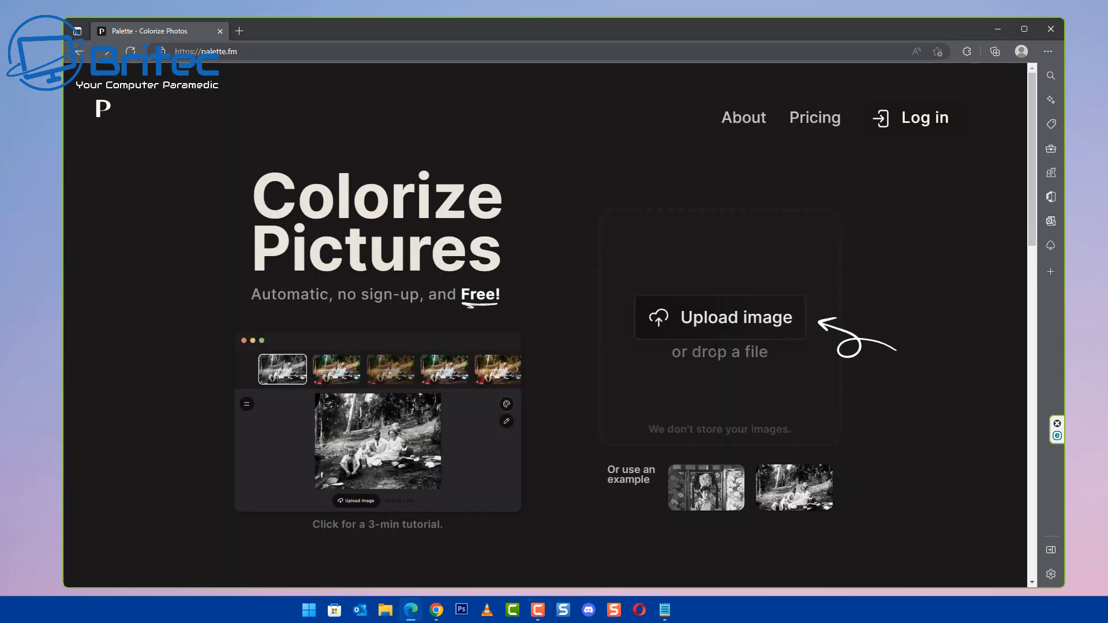
- Upload pexels-photo-1264442.jpeg (woman's face), apply Base Palette, and return to start
click(720, 318)
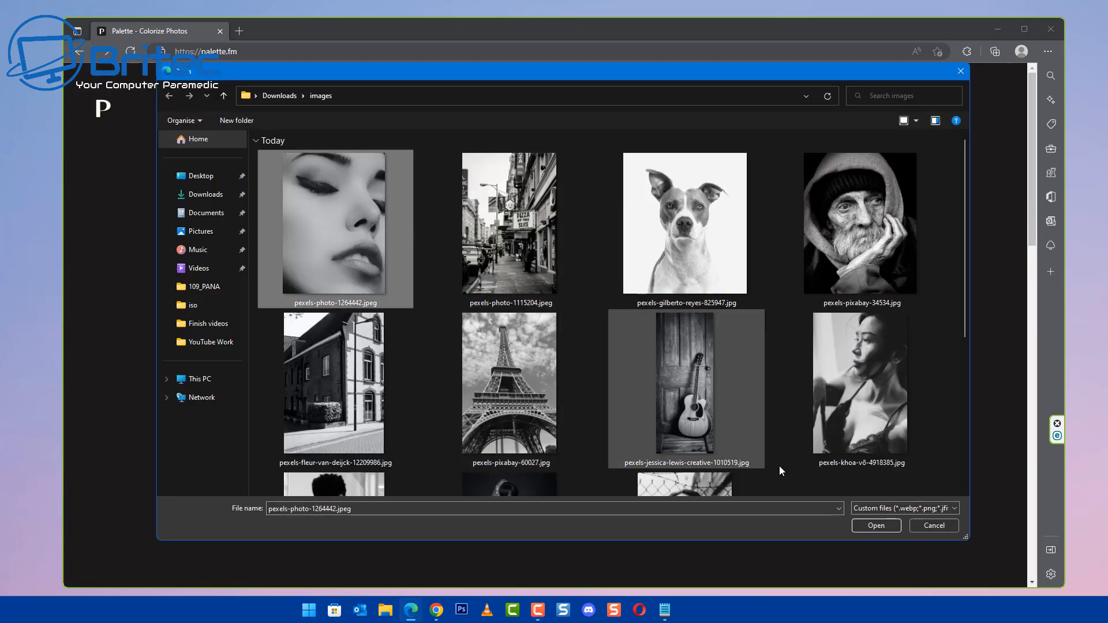
click(875, 526)
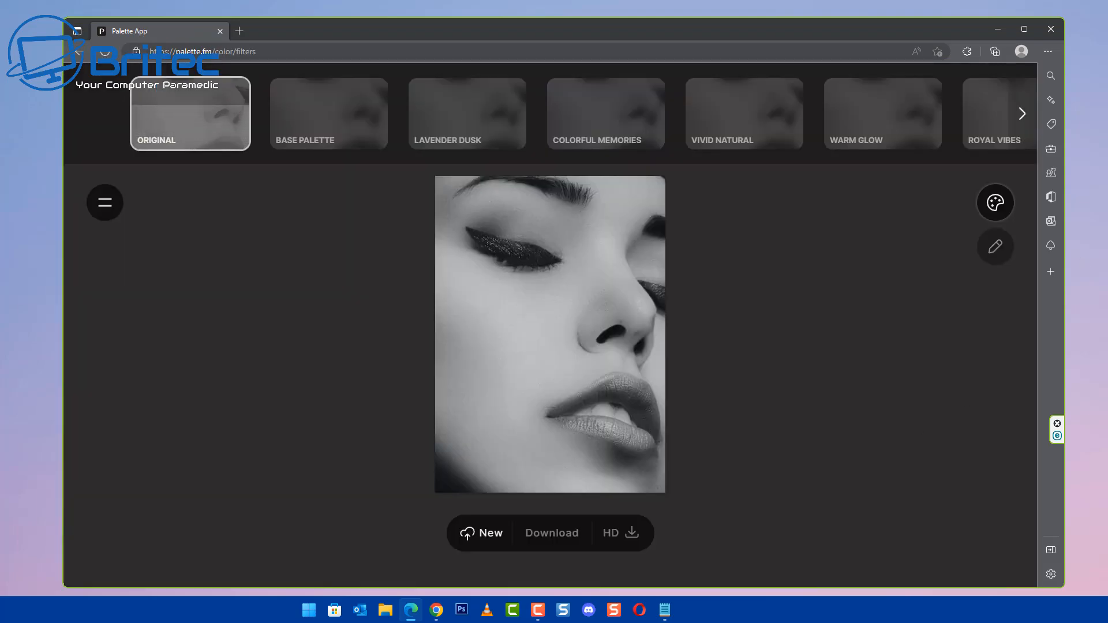
click(327, 113)
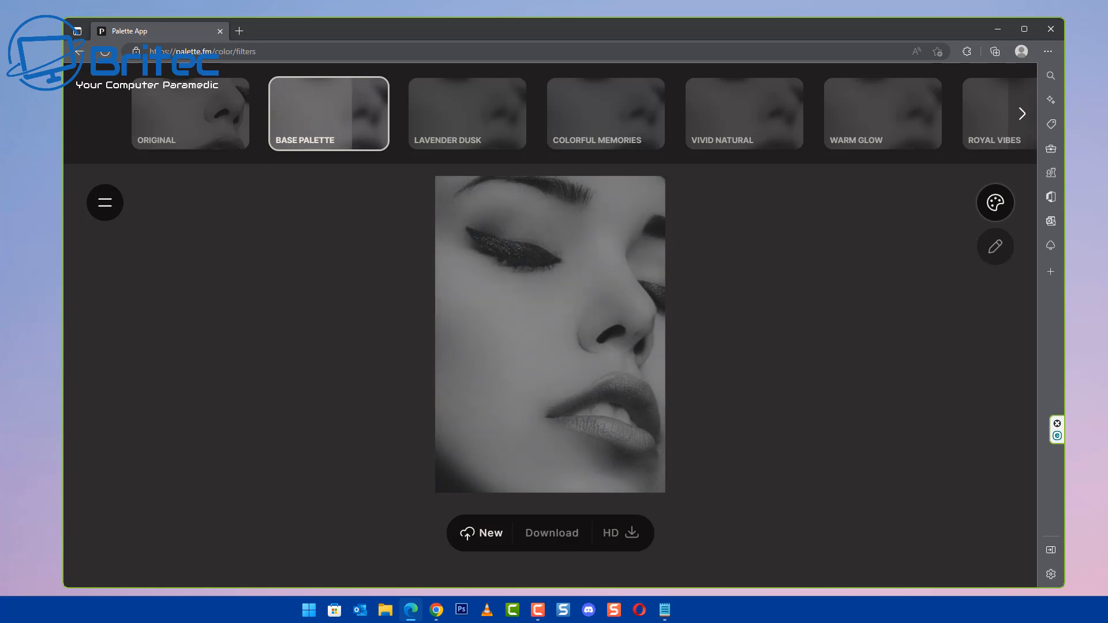
click(328, 113)
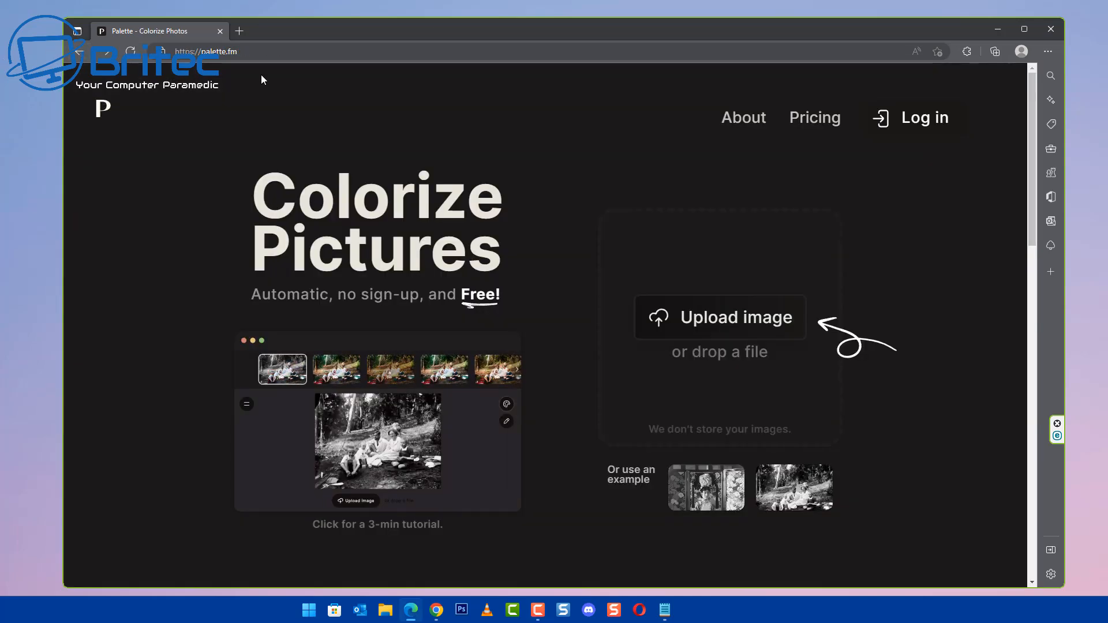
click(444, 369)
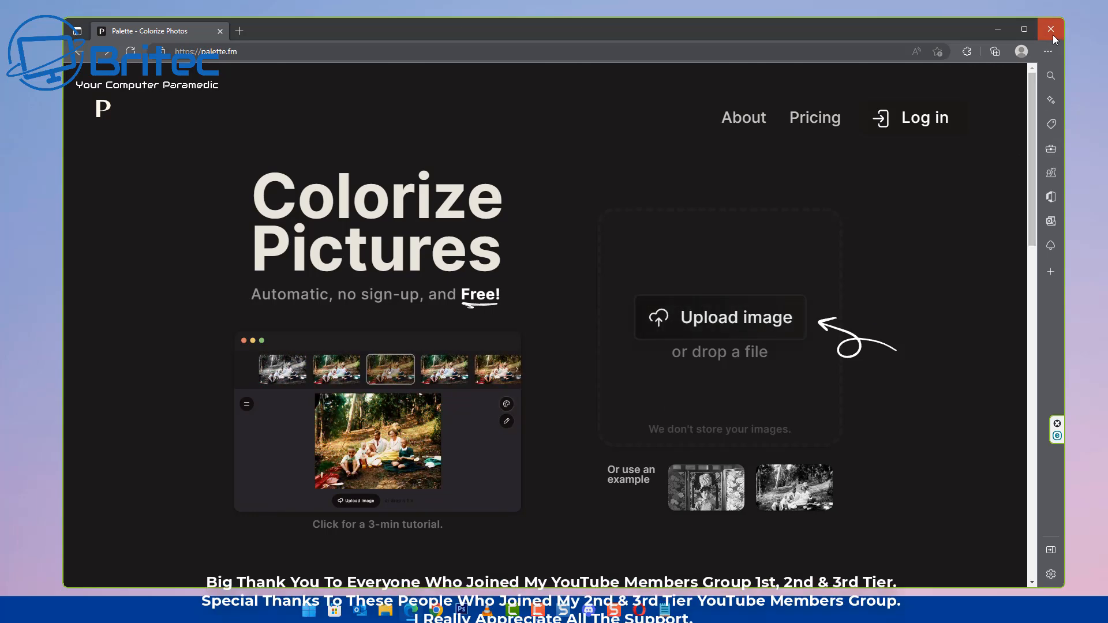
- Close the Edge window showing Palette, leaving only the Windows desktop
click(1051, 29)
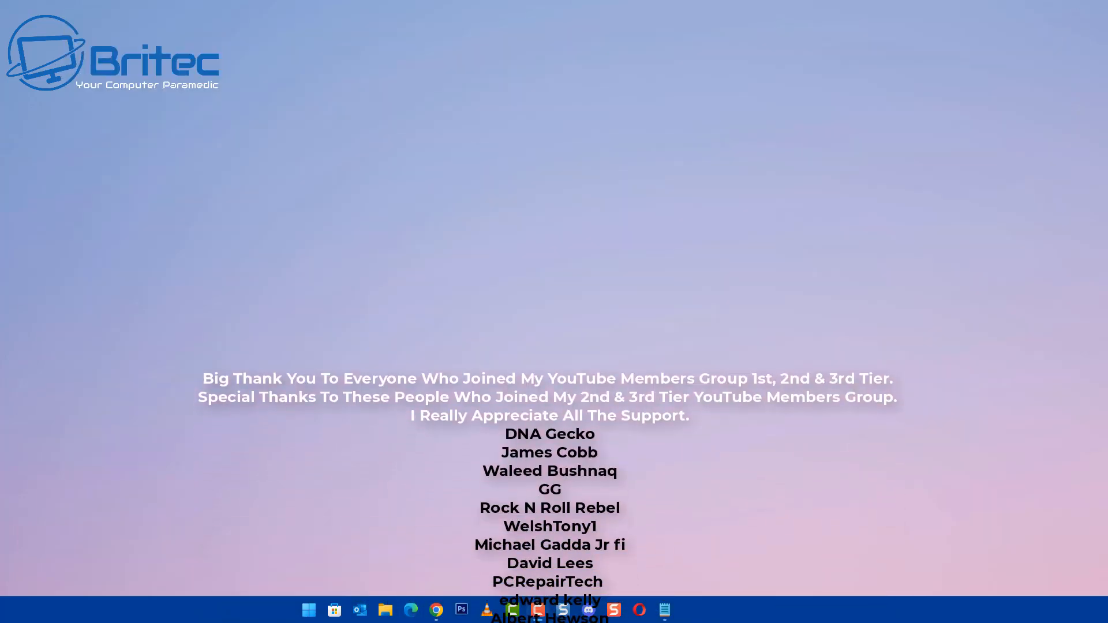
scroll(up, 3)
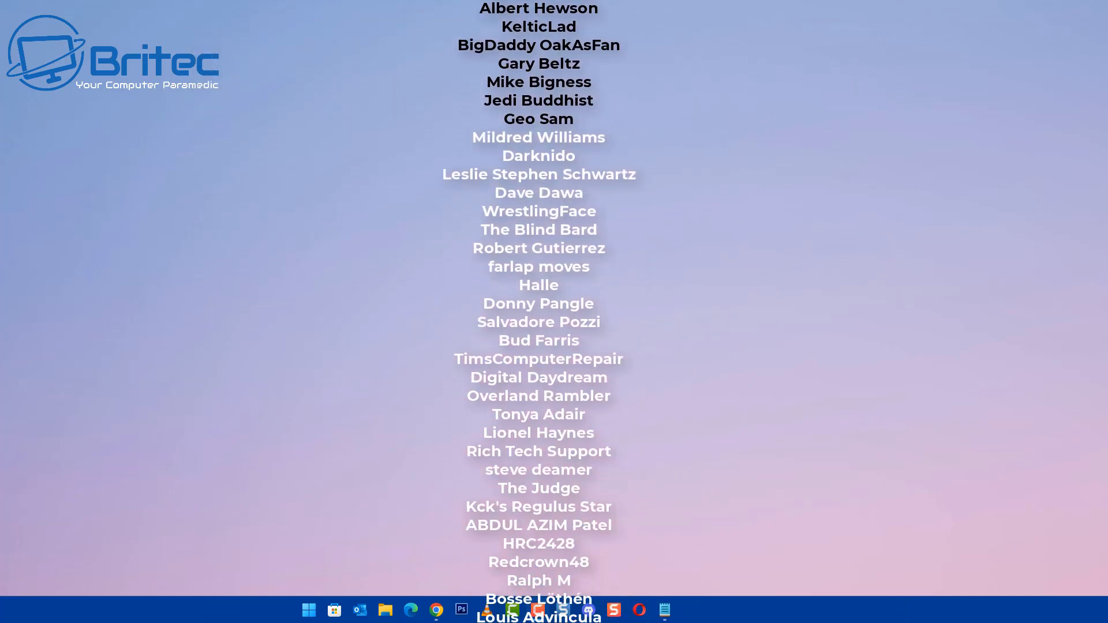
scroll(down, 3)
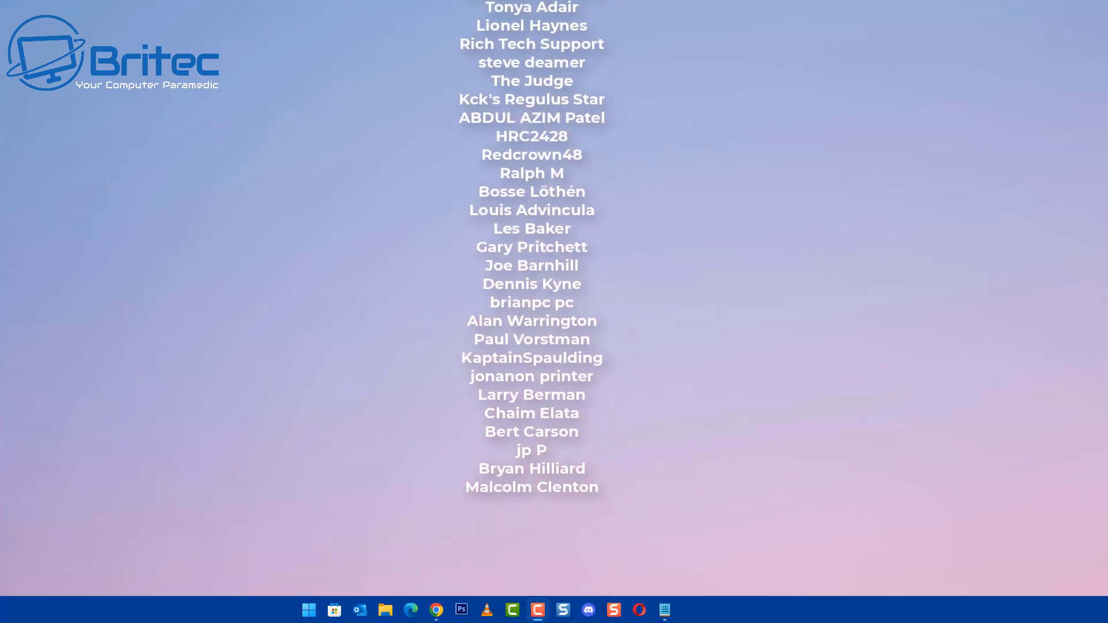
scroll(up, 3)
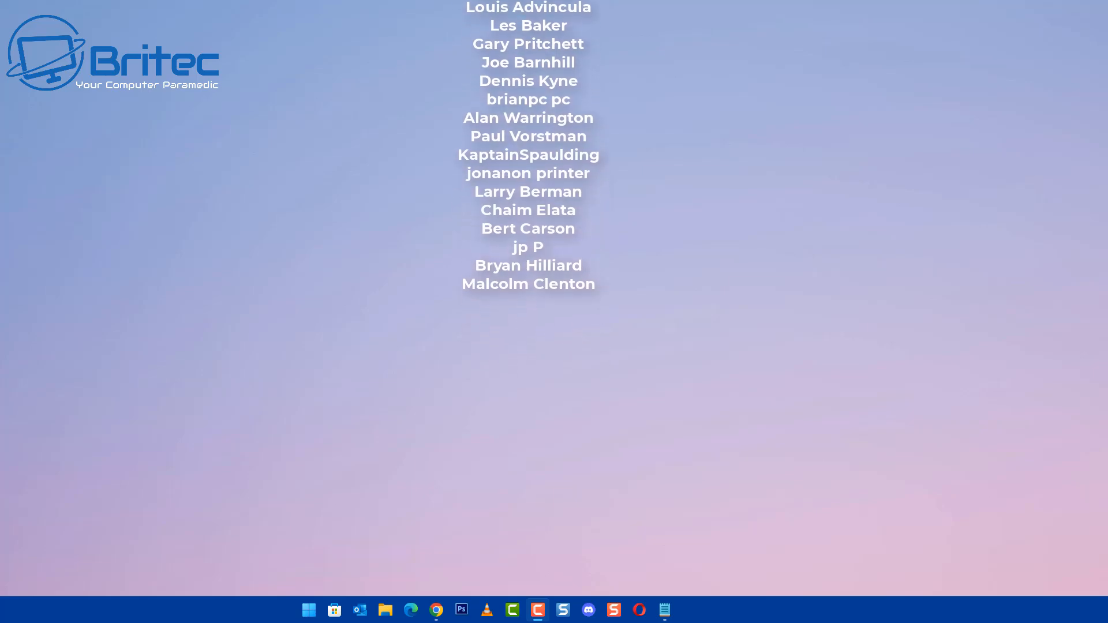